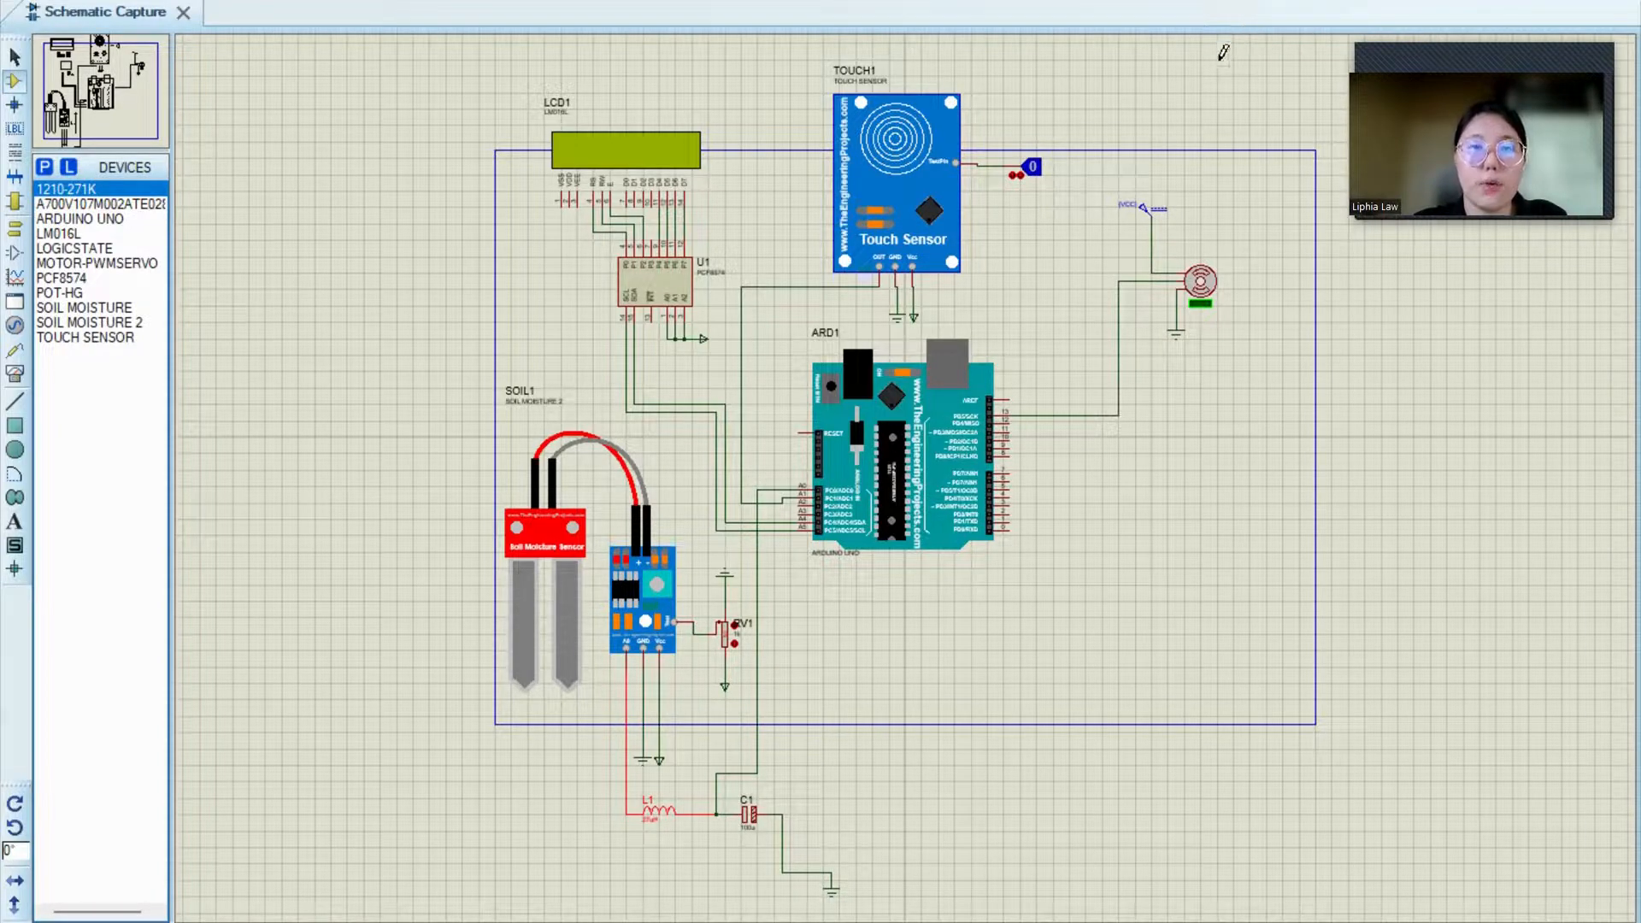
# Survey the waste segregator schematic and zoom in on TOUCH1 and its logic probe
pyautogui.click(896, 434)
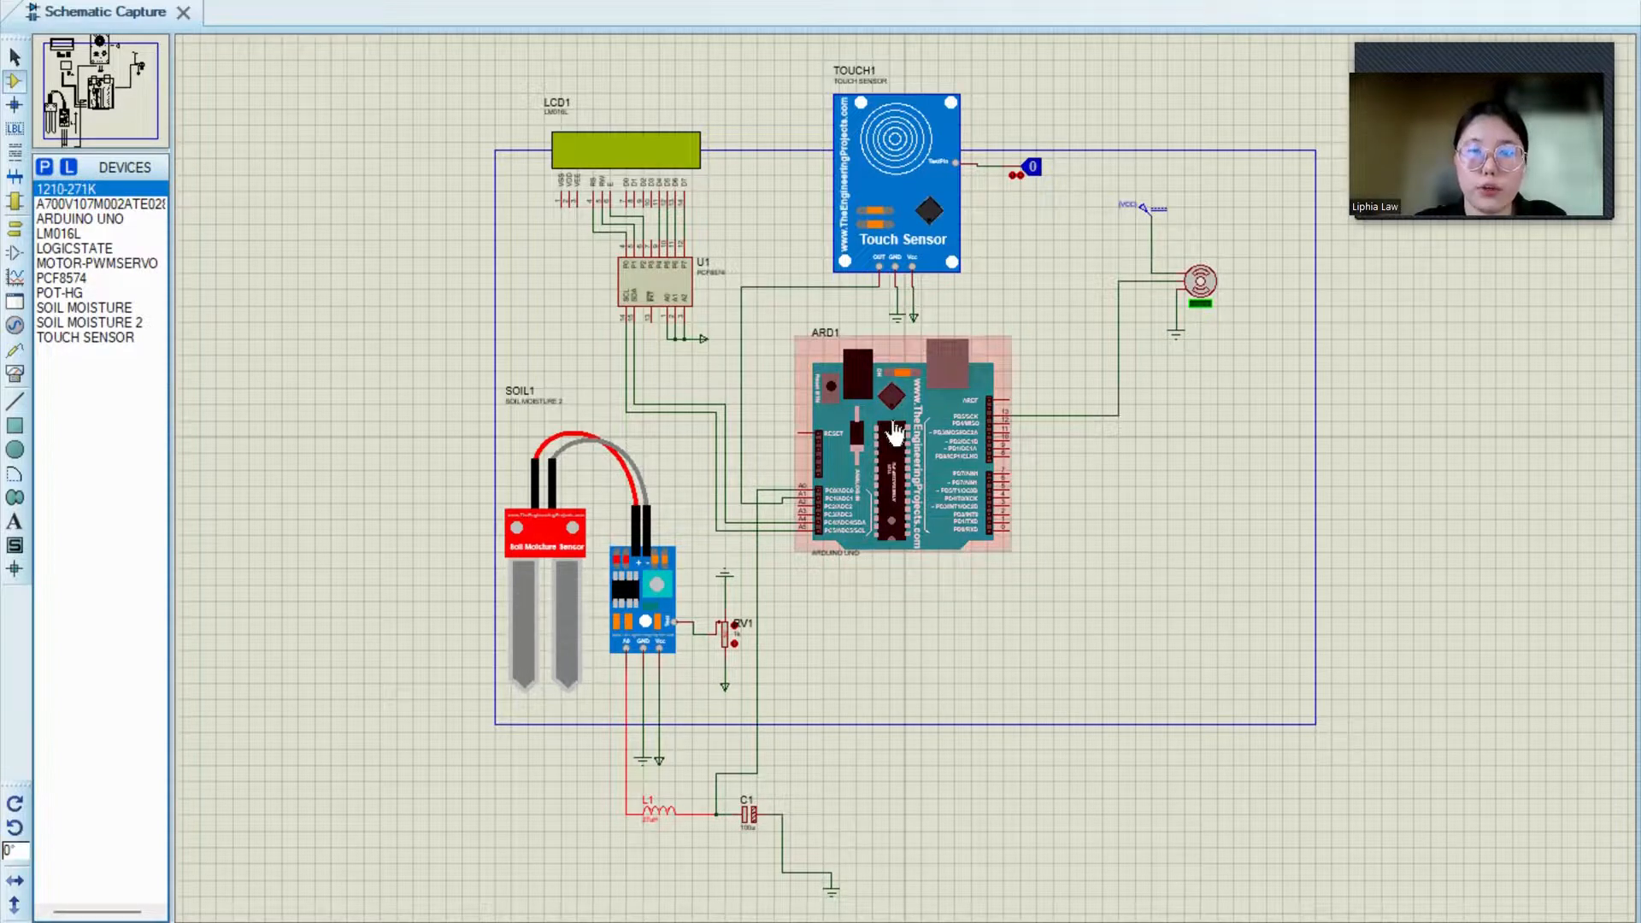
pyautogui.click(573, 542)
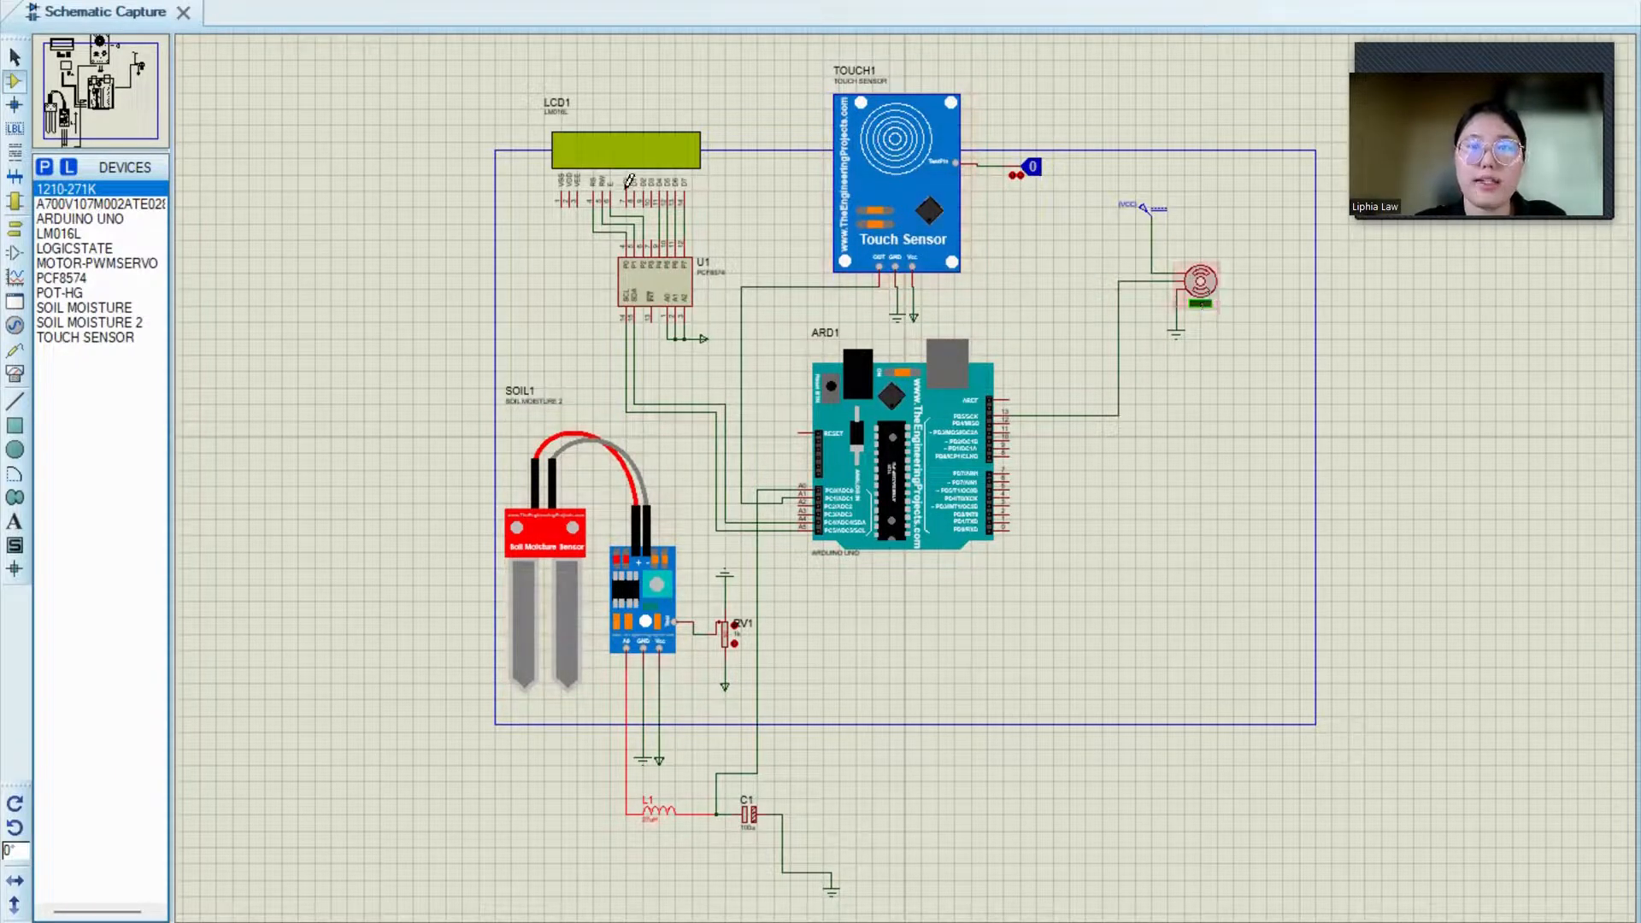
pyautogui.click(623, 162)
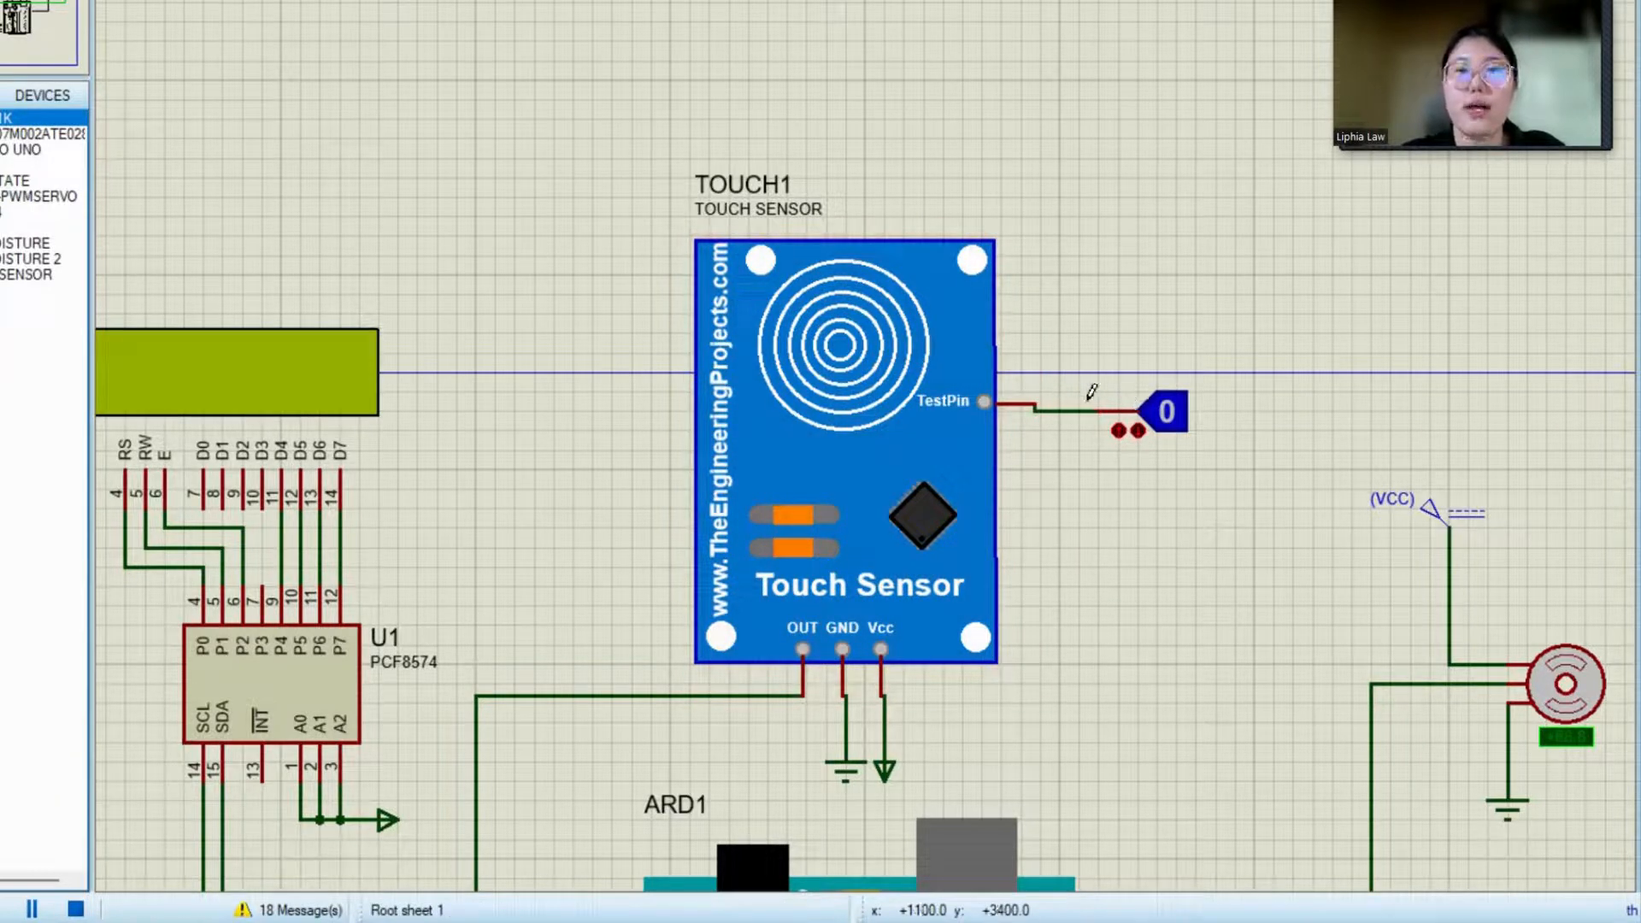
# Toggle TOUCH1's TestPin LOGICSTATE terminal from 0 to 1
pyautogui.click(1156, 411)
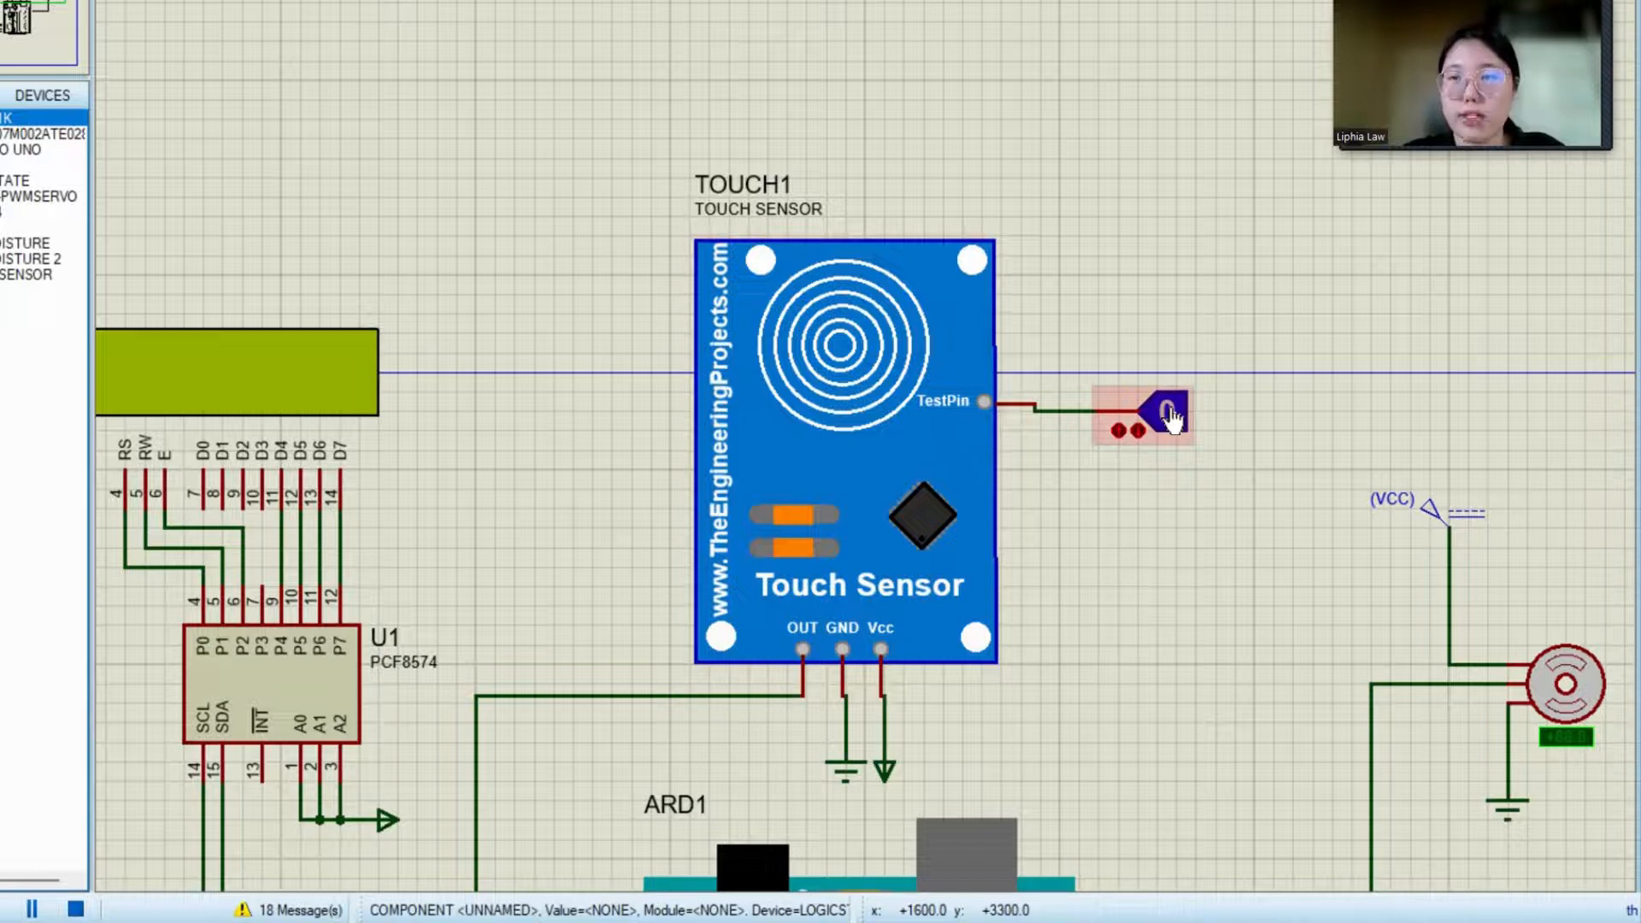
pyautogui.click(1161, 409)
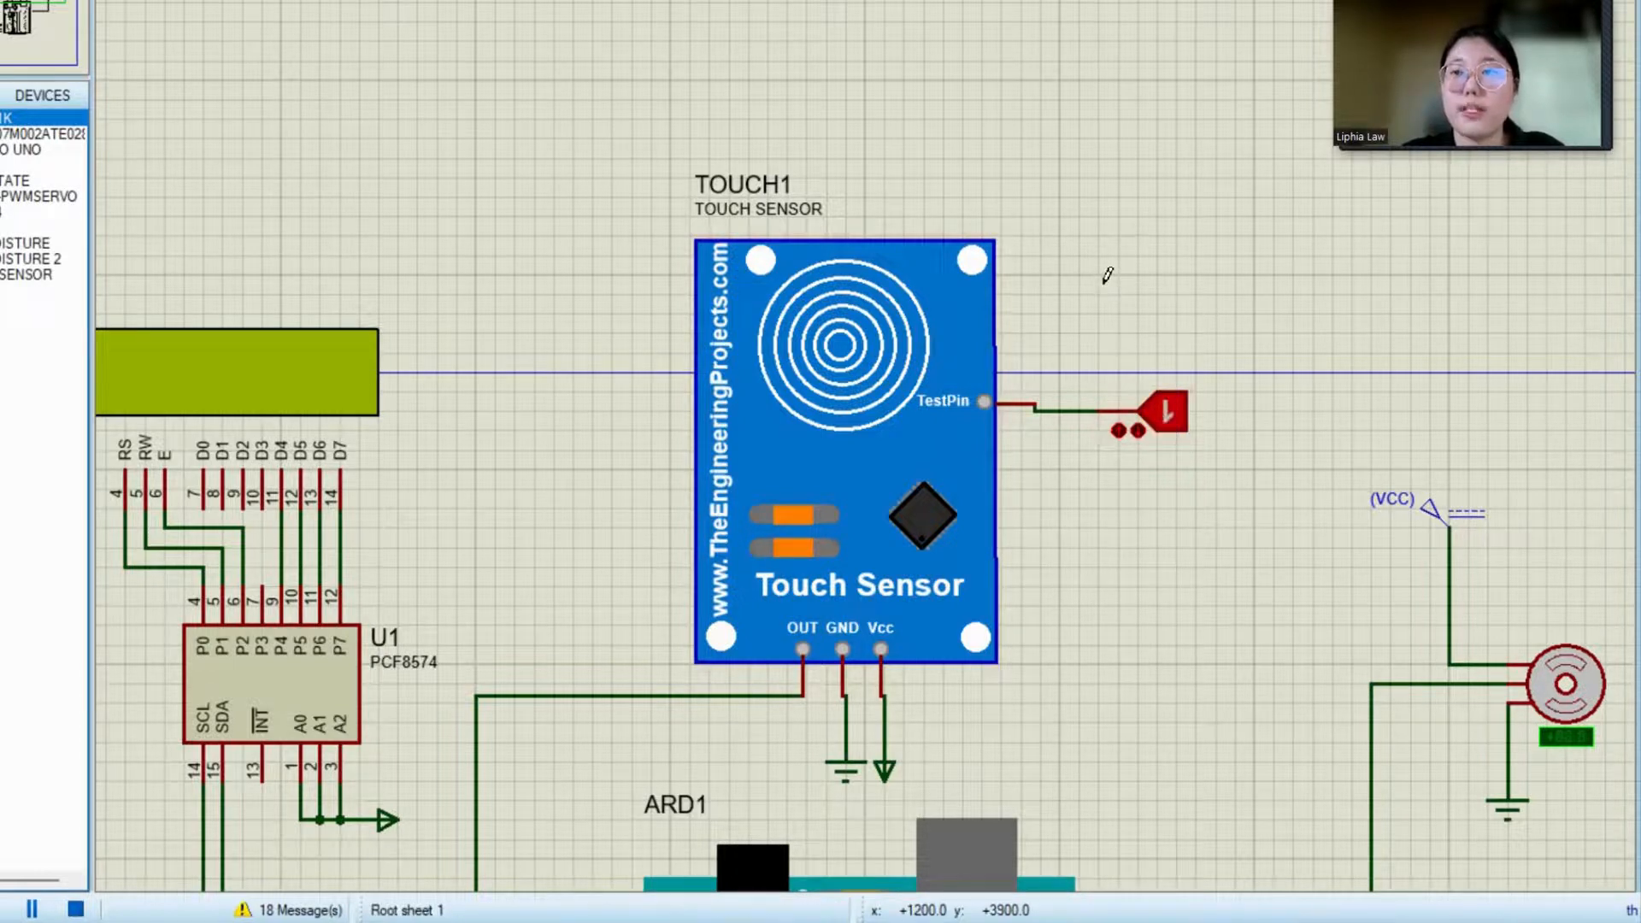
pyautogui.click(1159, 411)
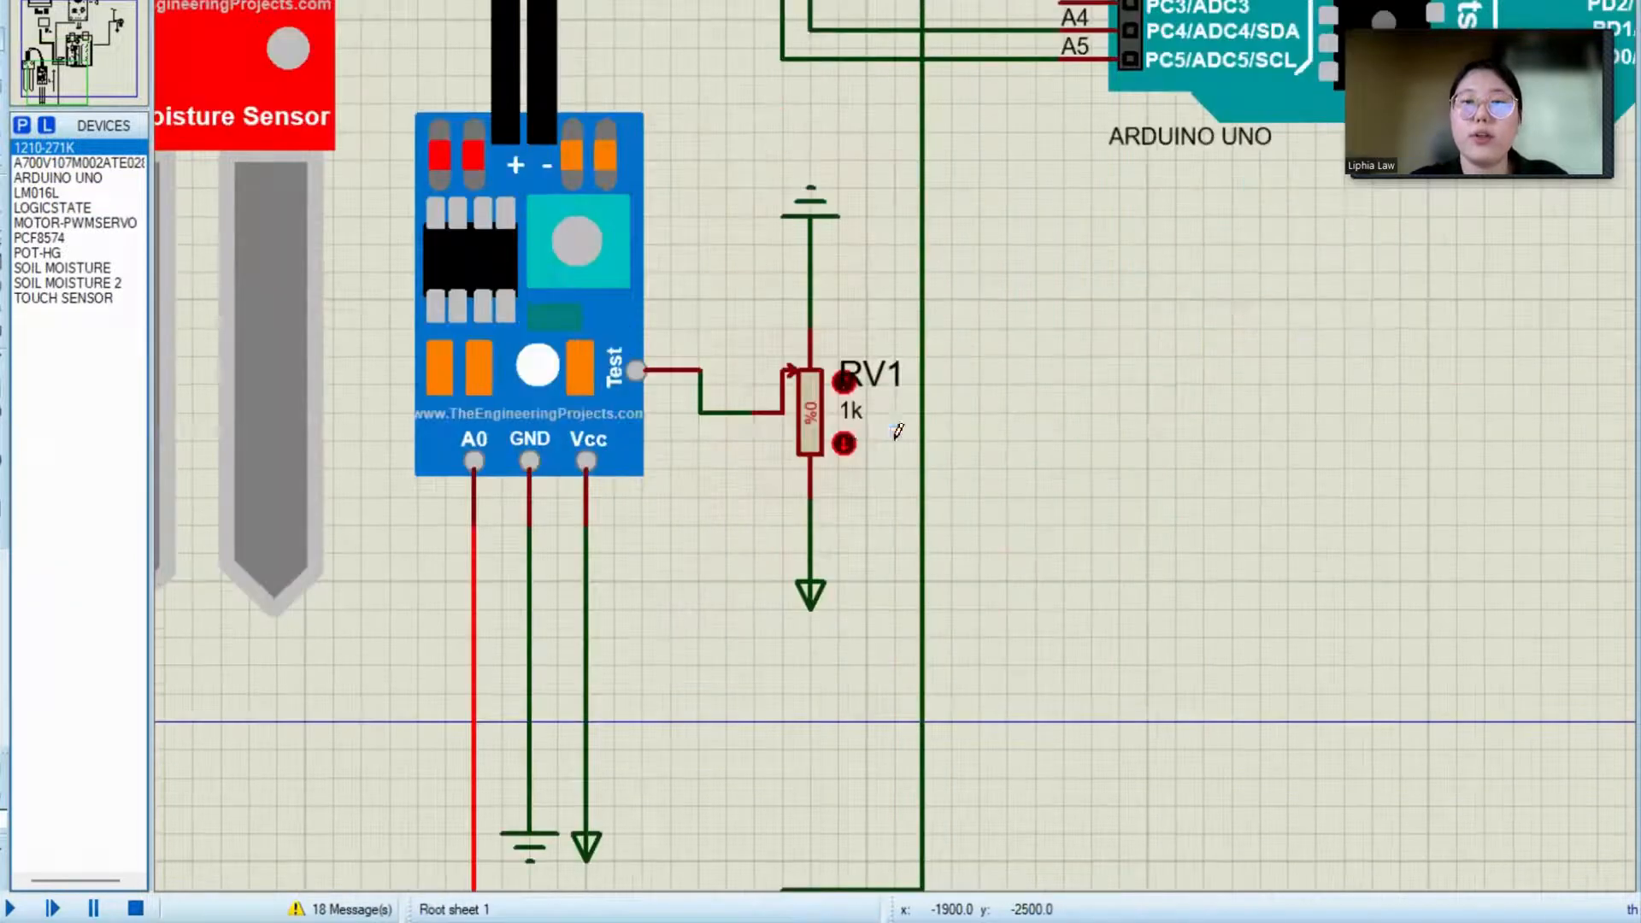
# Inspect the soil moisture module's RV1 (POT-HG), then pan down to L1 and C1
pyautogui.click(811, 409)
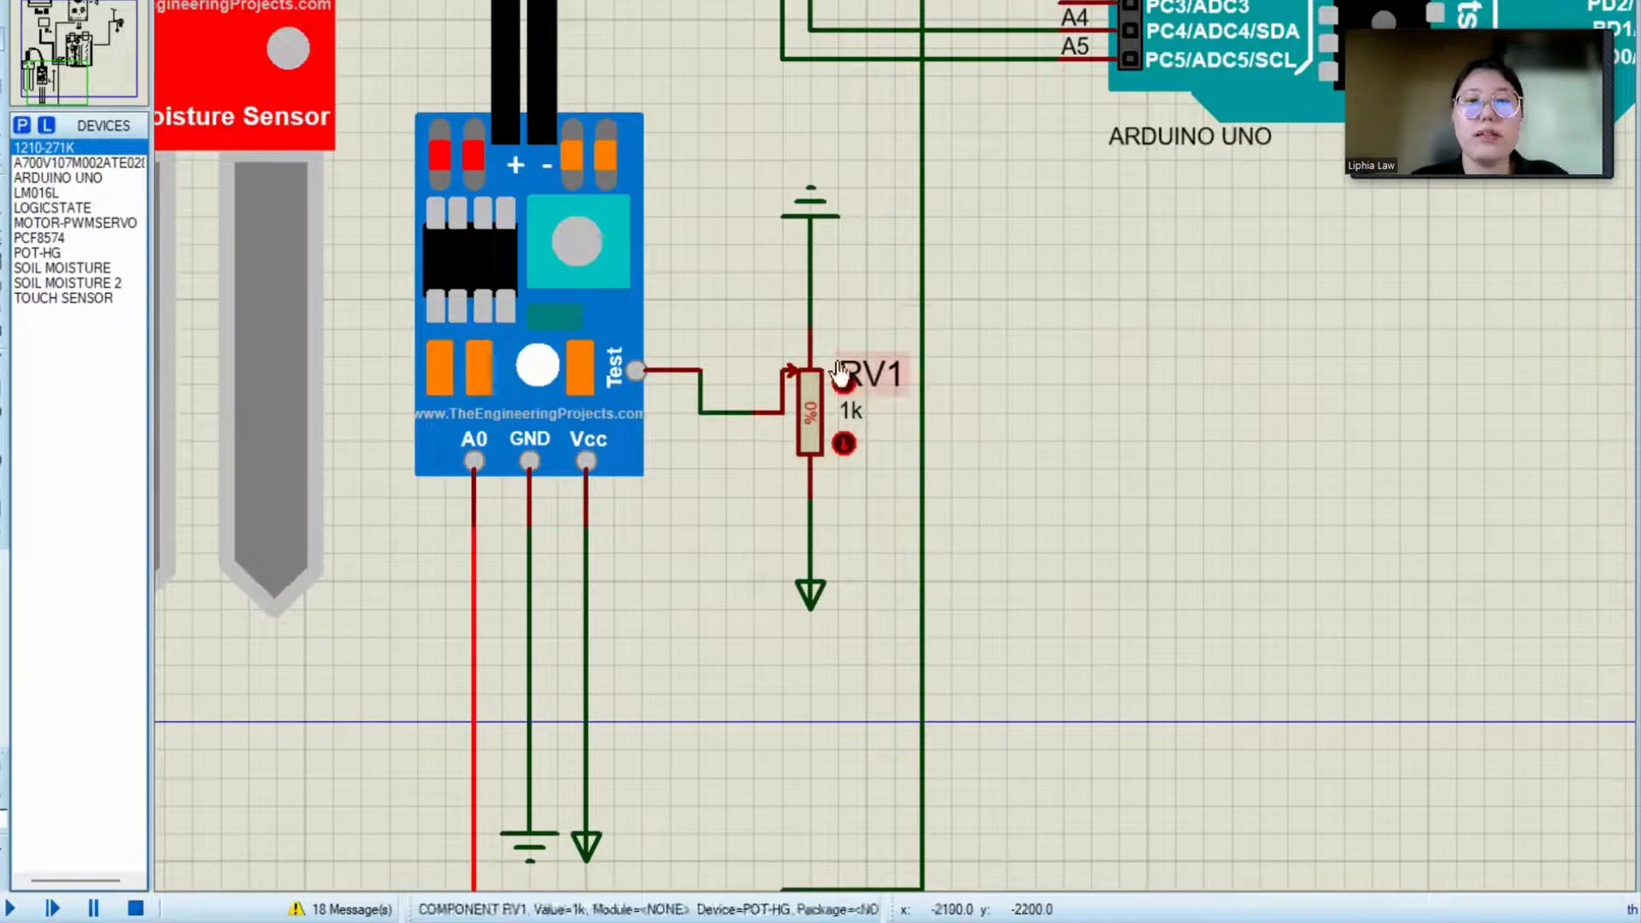
pyautogui.click(811, 402)
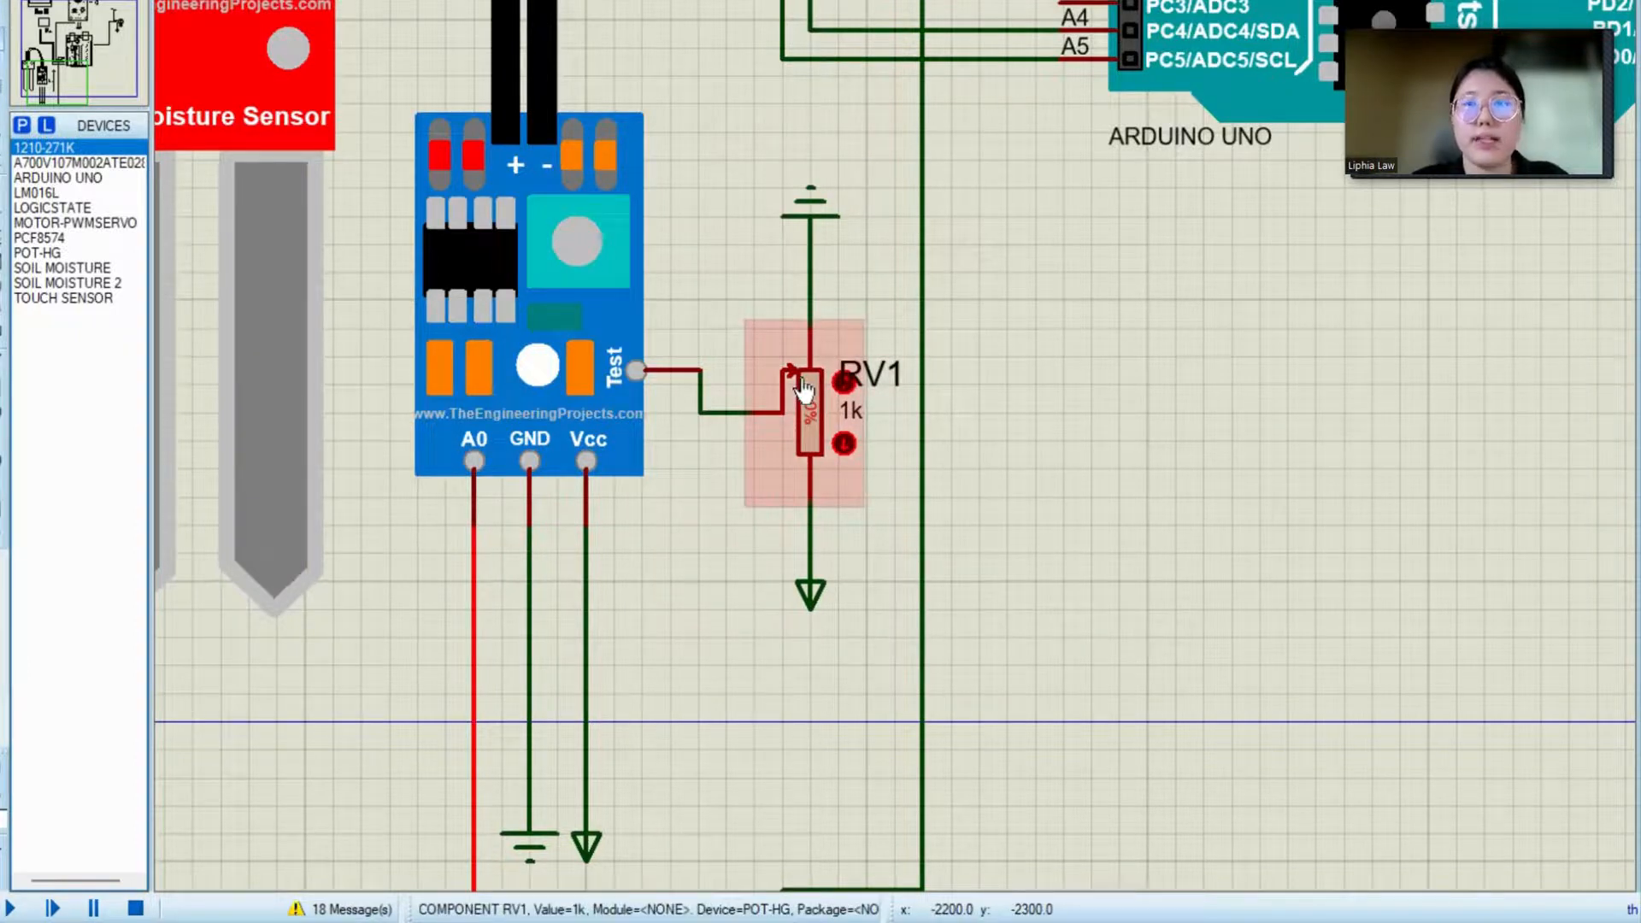
pyautogui.moveTo(795, 424)
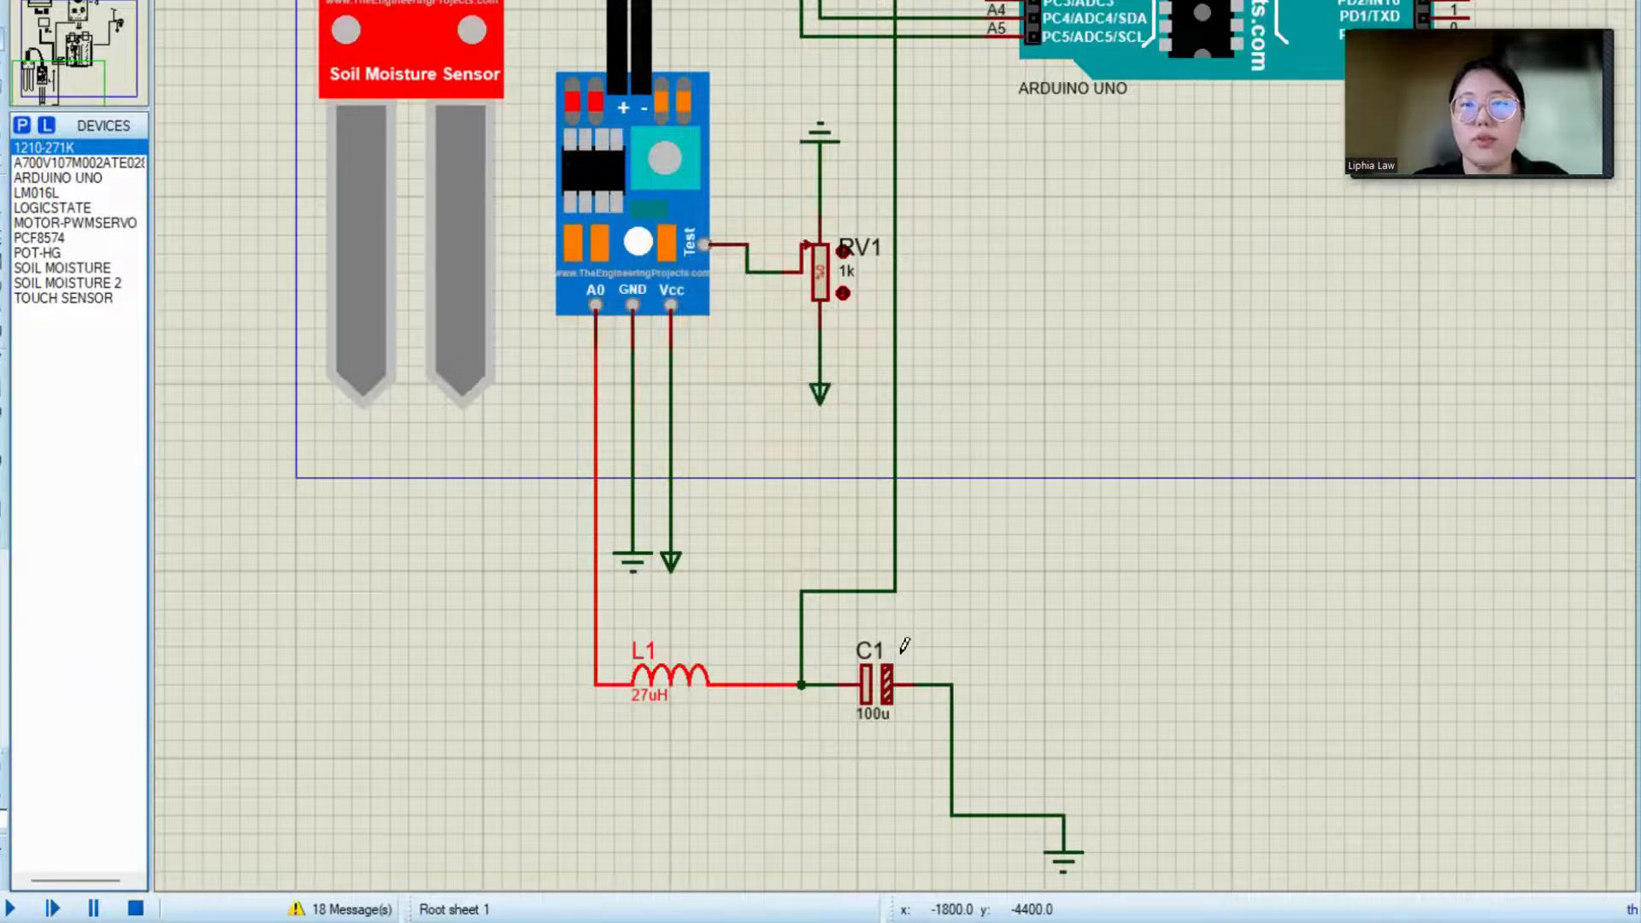
pyautogui.click(874, 685)
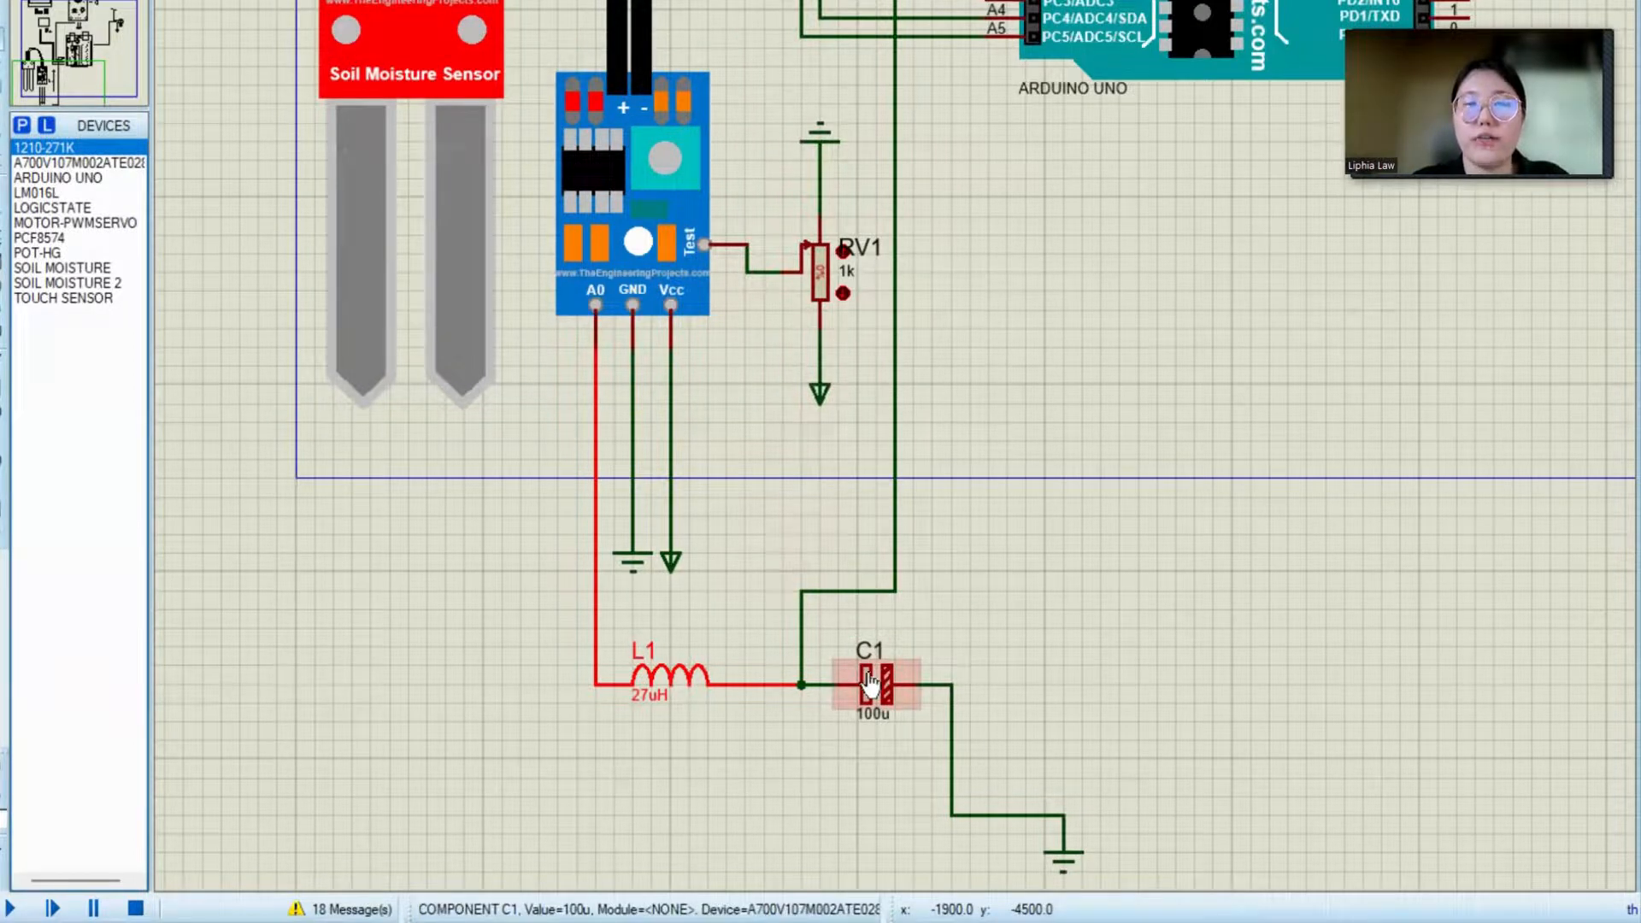
pyautogui.click(1054, 251)
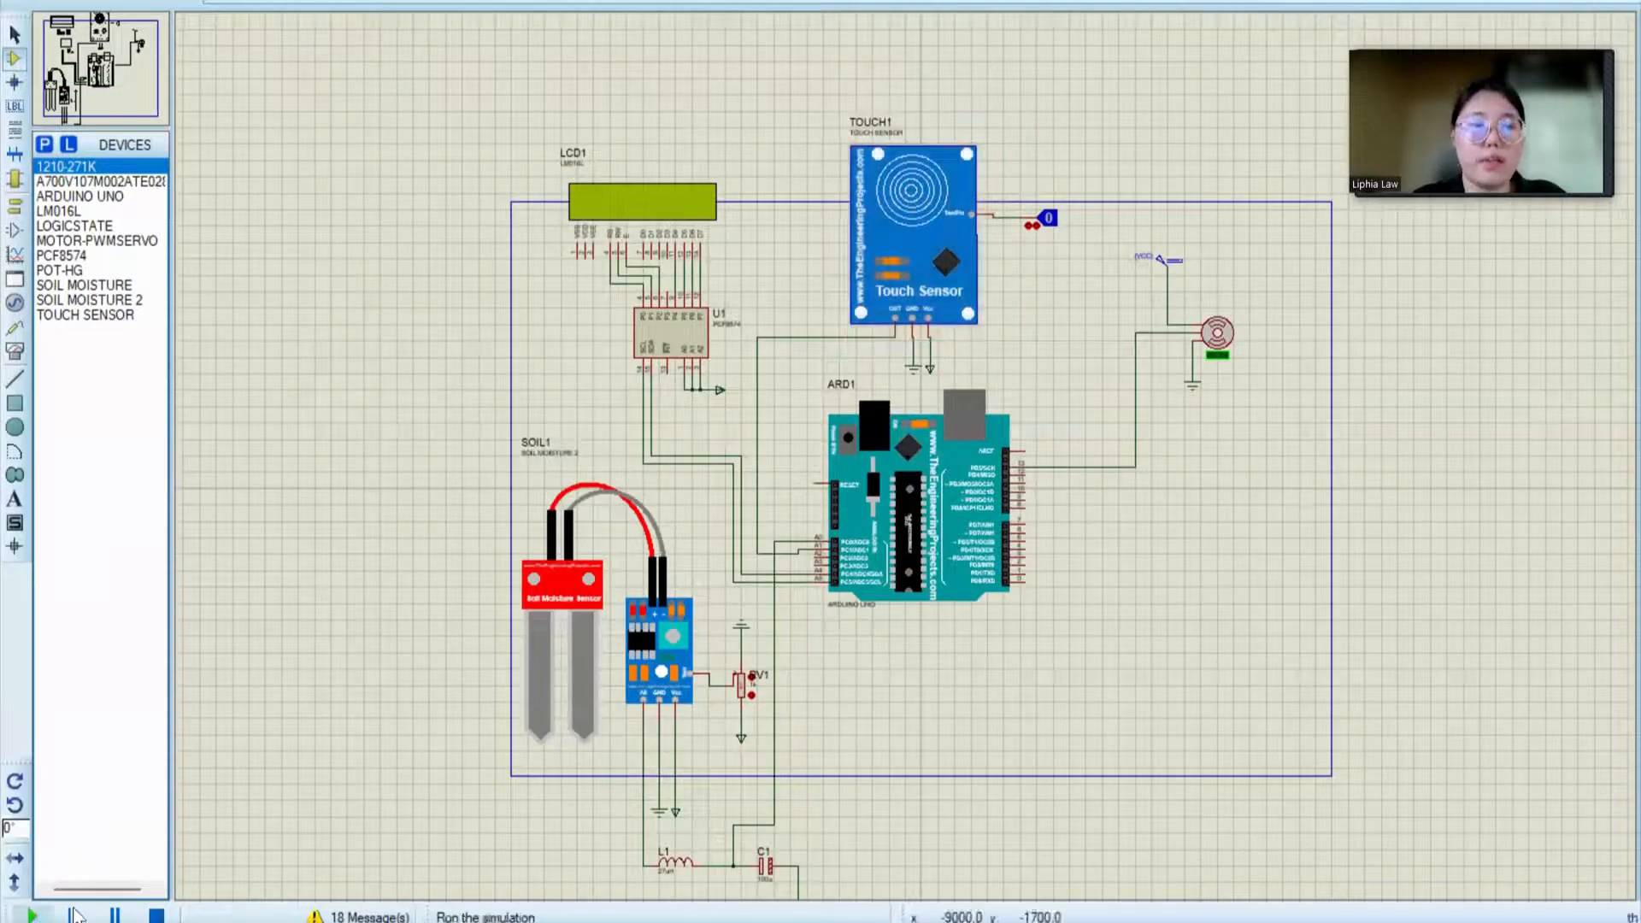
# Start the simulation with the play button at the bottom left
pyautogui.click(17, 911)
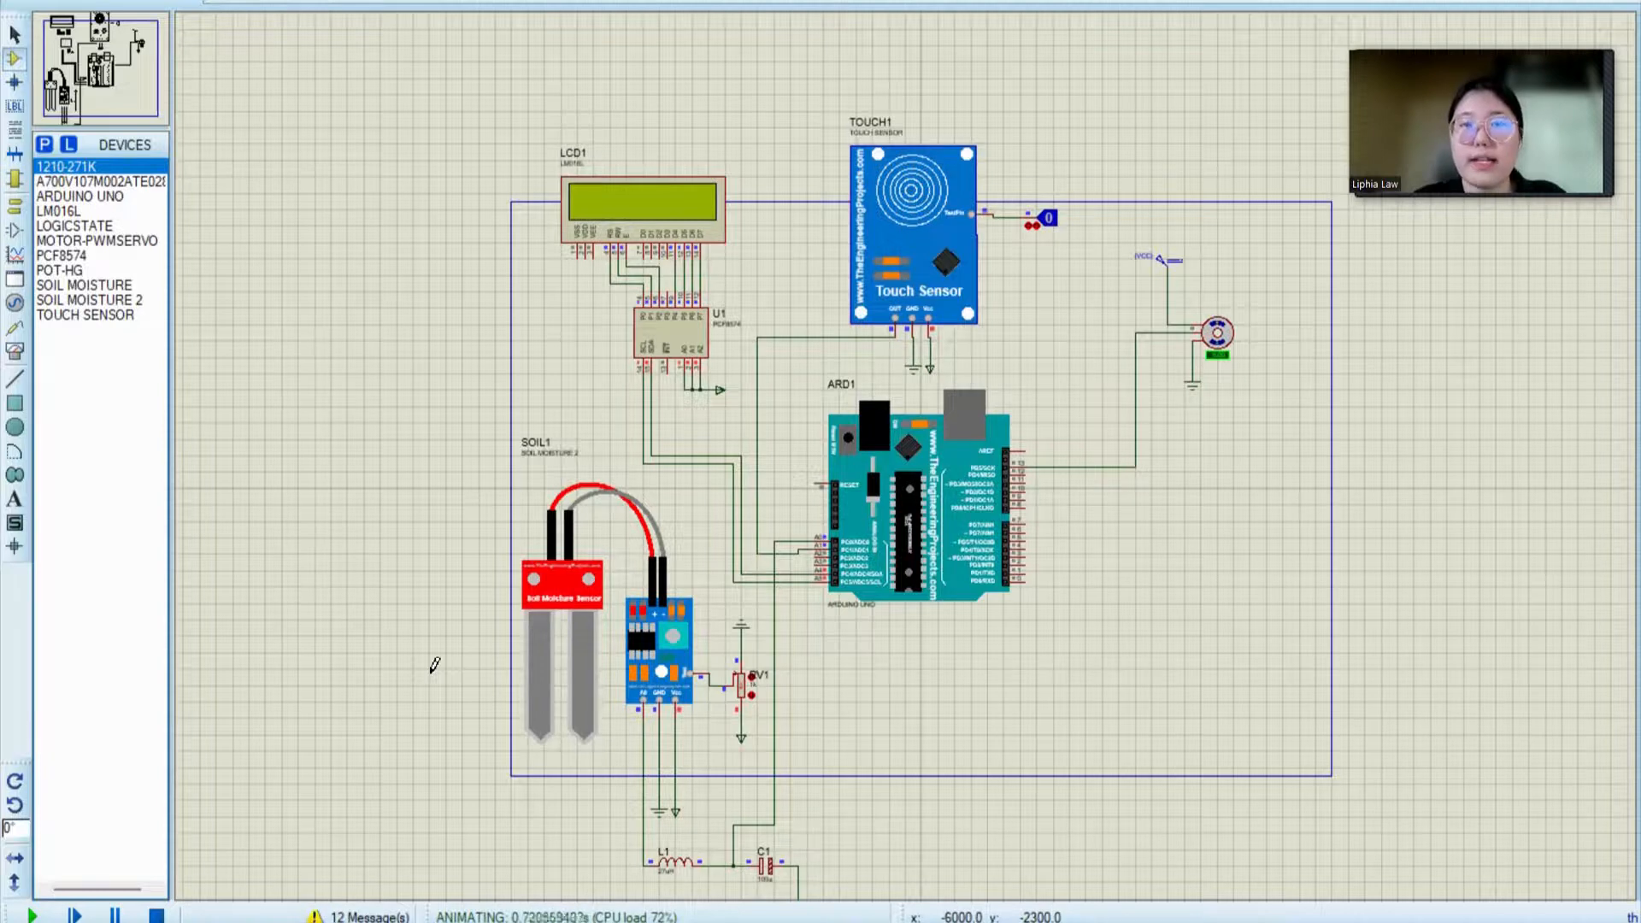
pyautogui.moveTo(539, 445)
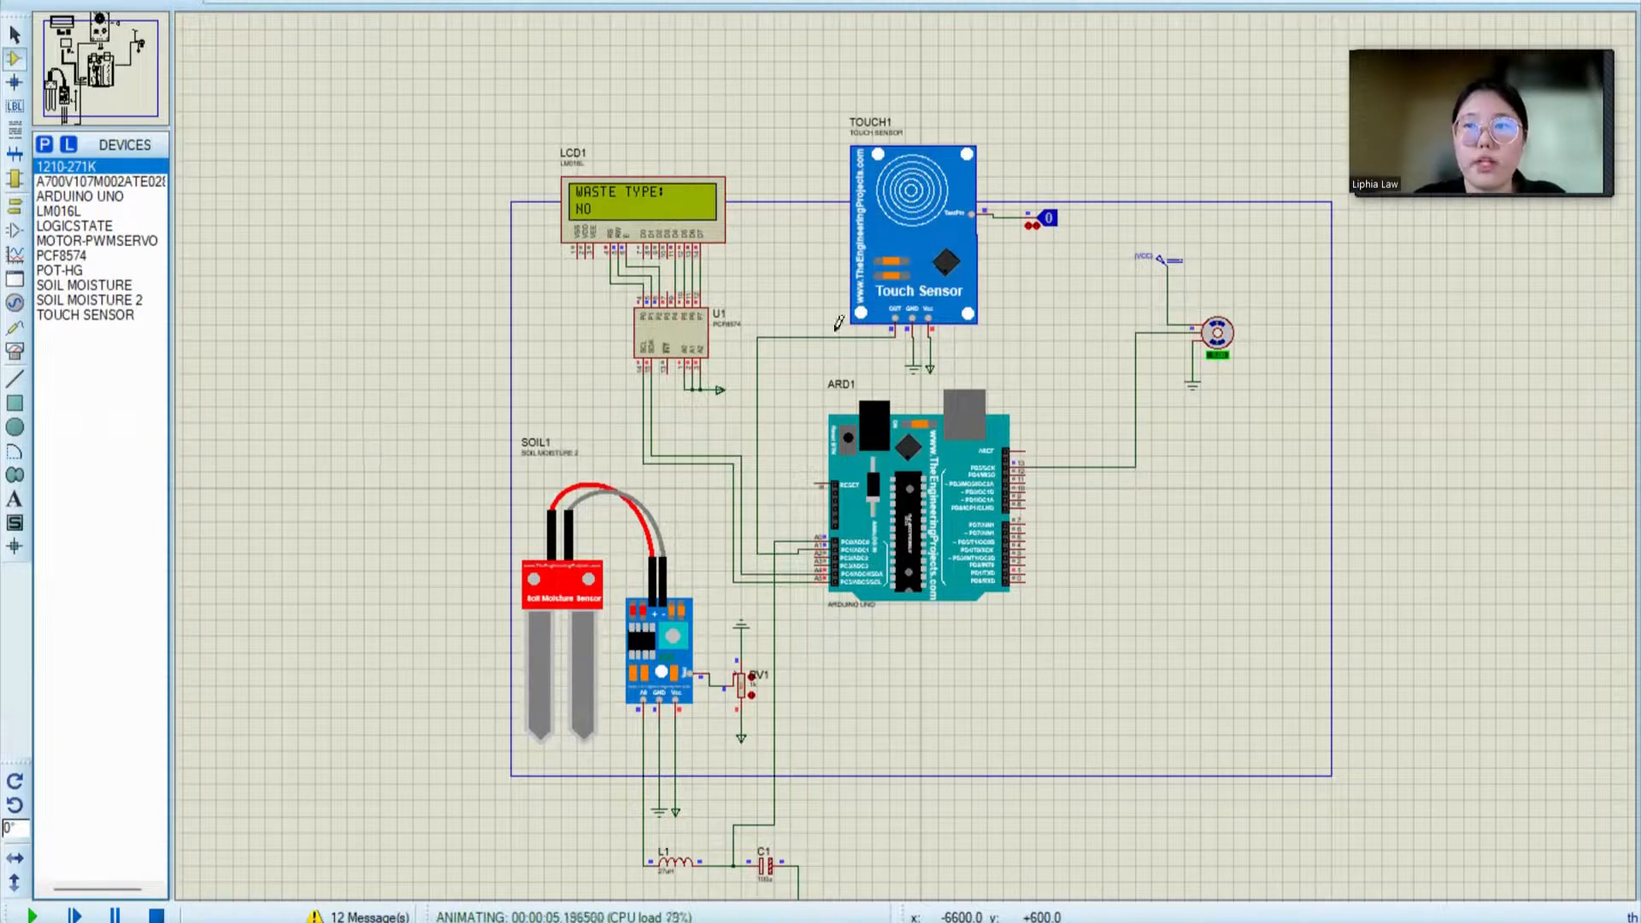
pyautogui.moveTo(947, 241)
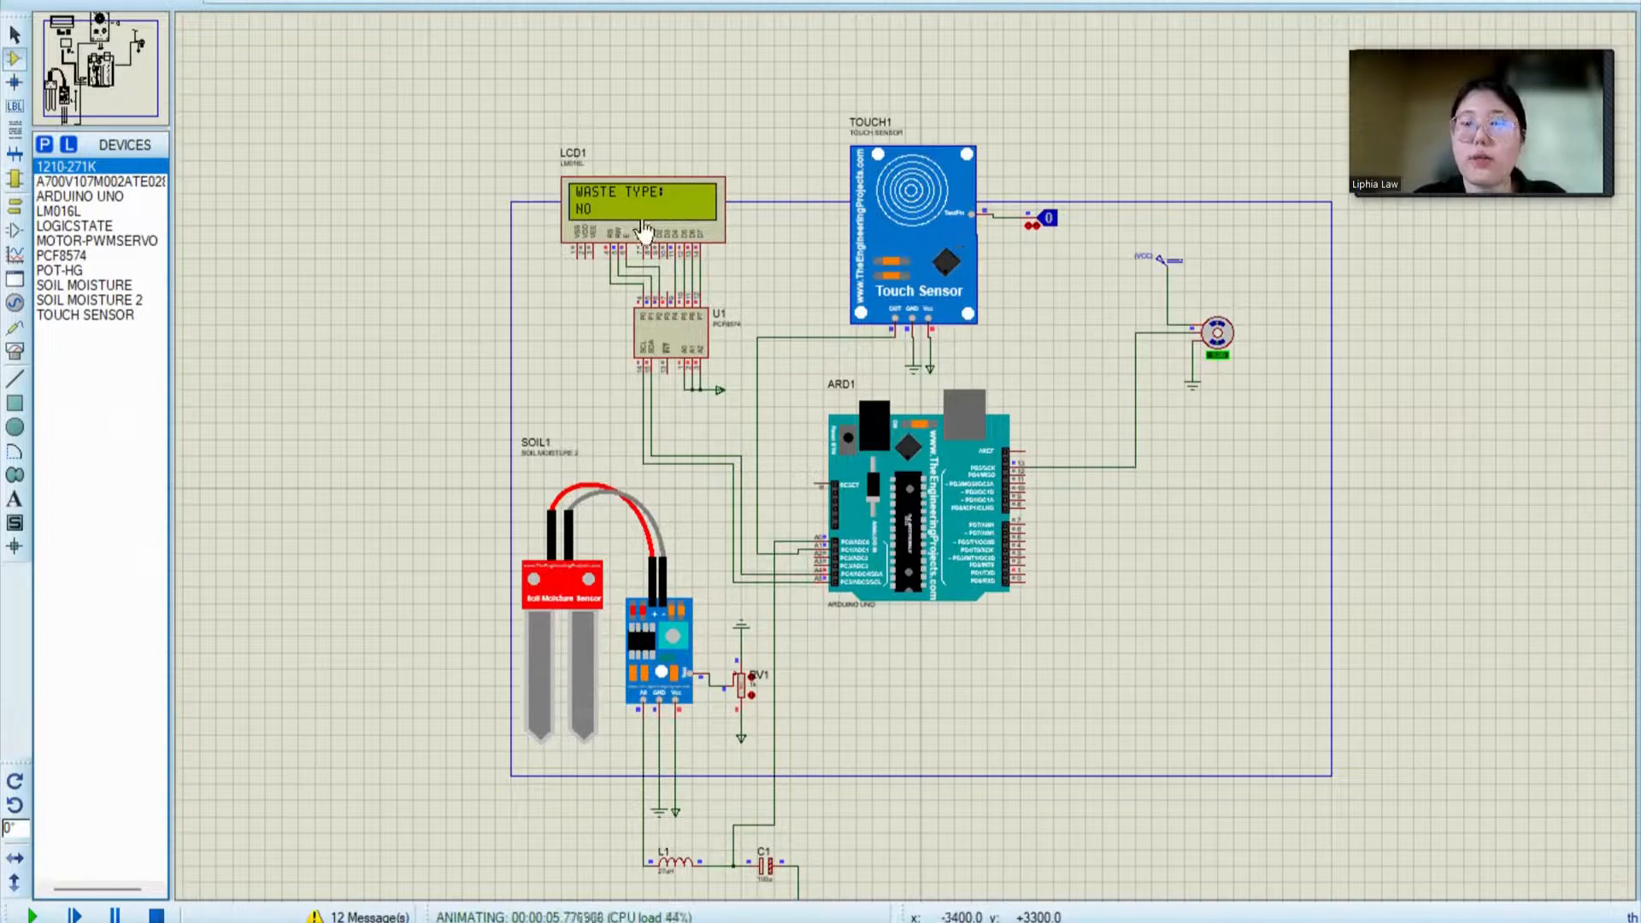
pyautogui.moveTo(1224, 356)
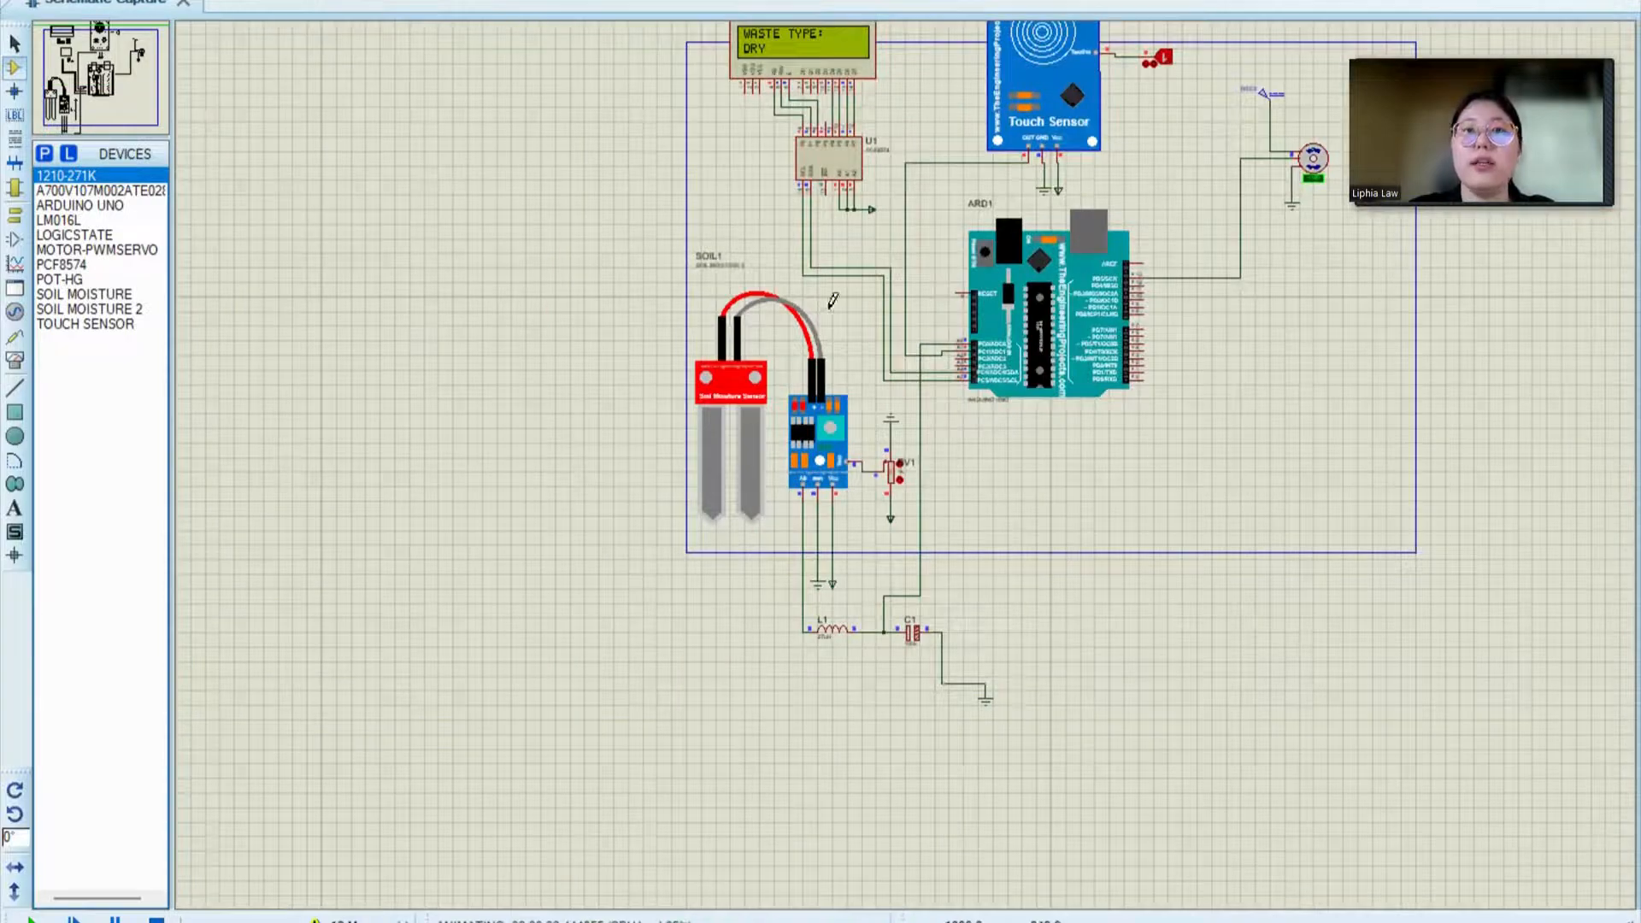
pyautogui.moveTo(1302, 298)
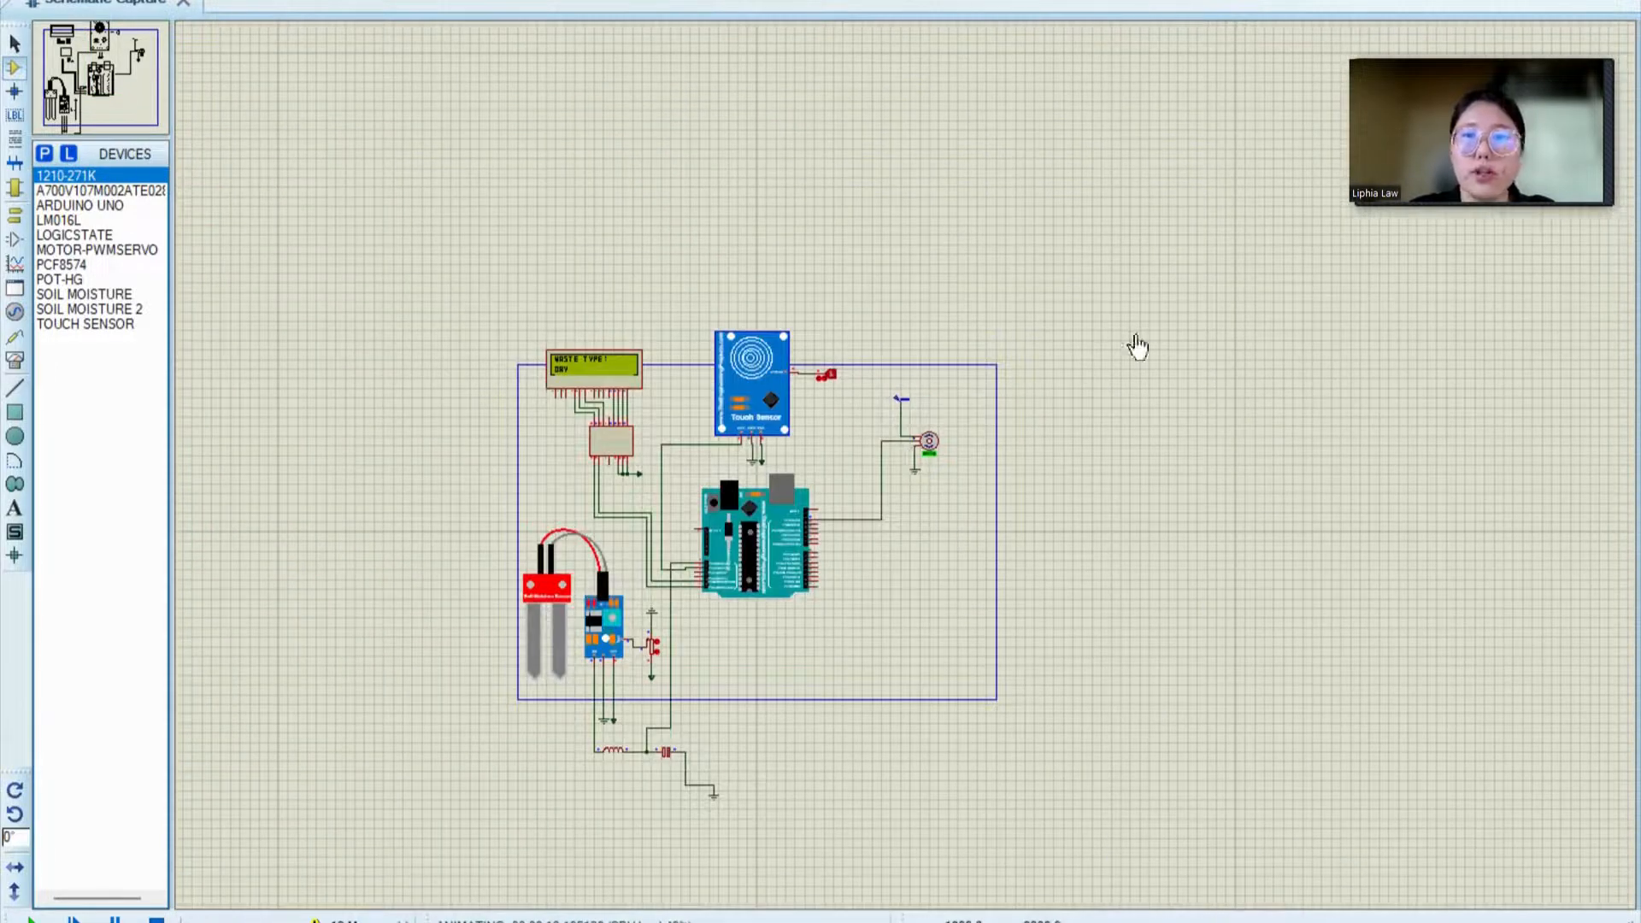
pyautogui.moveTo(876, 500)
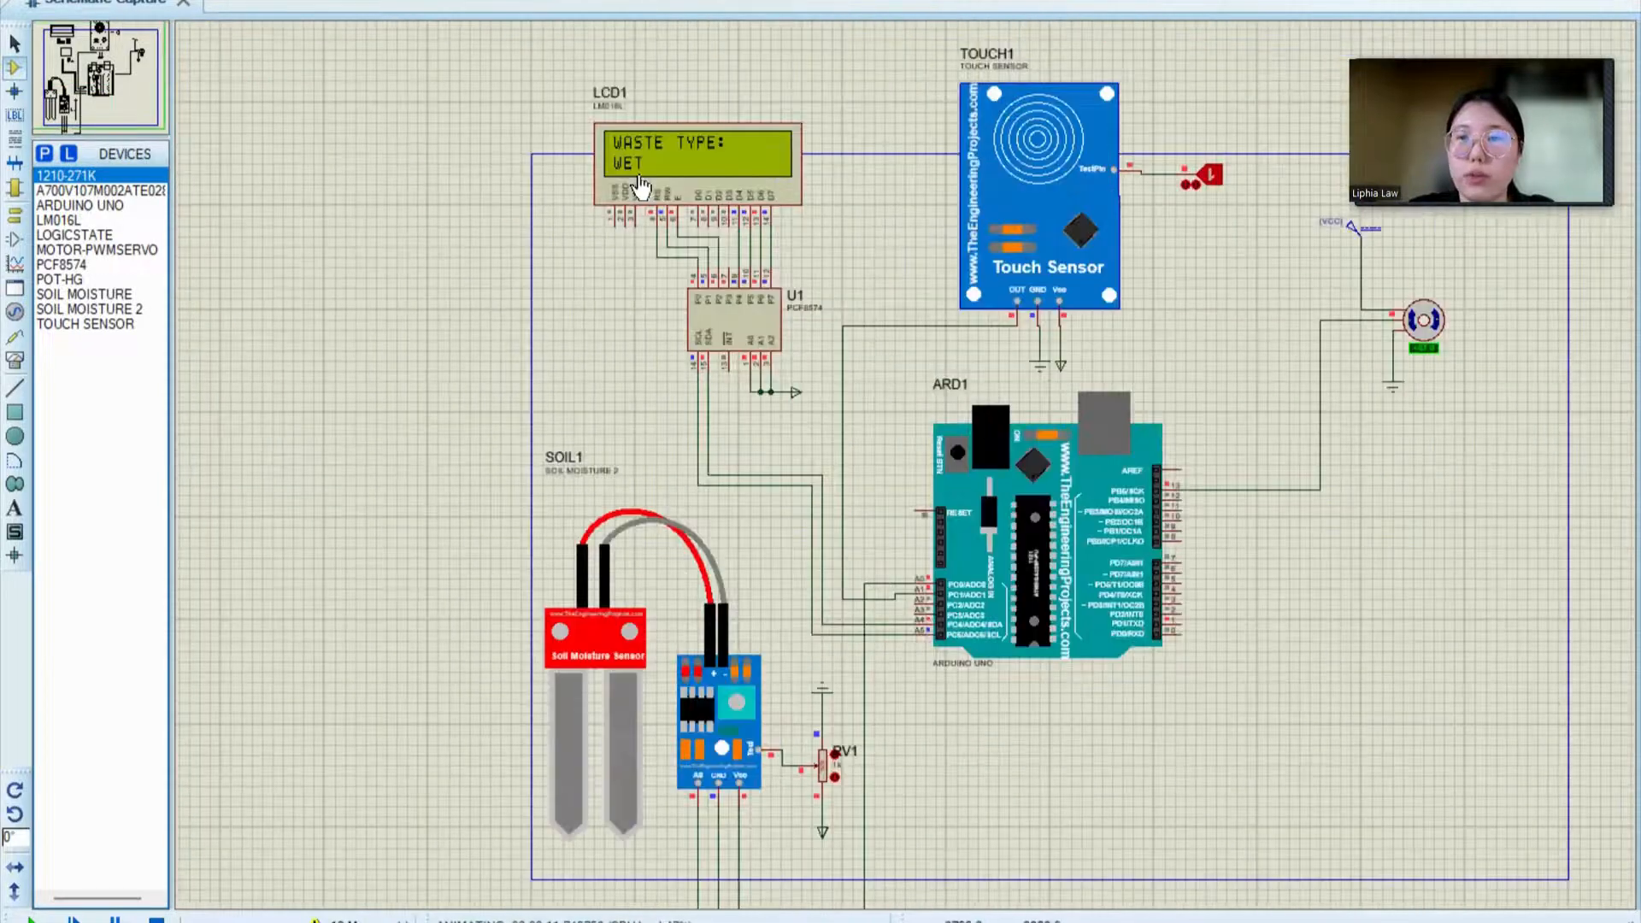
pyautogui.moveTo(1464, 406)
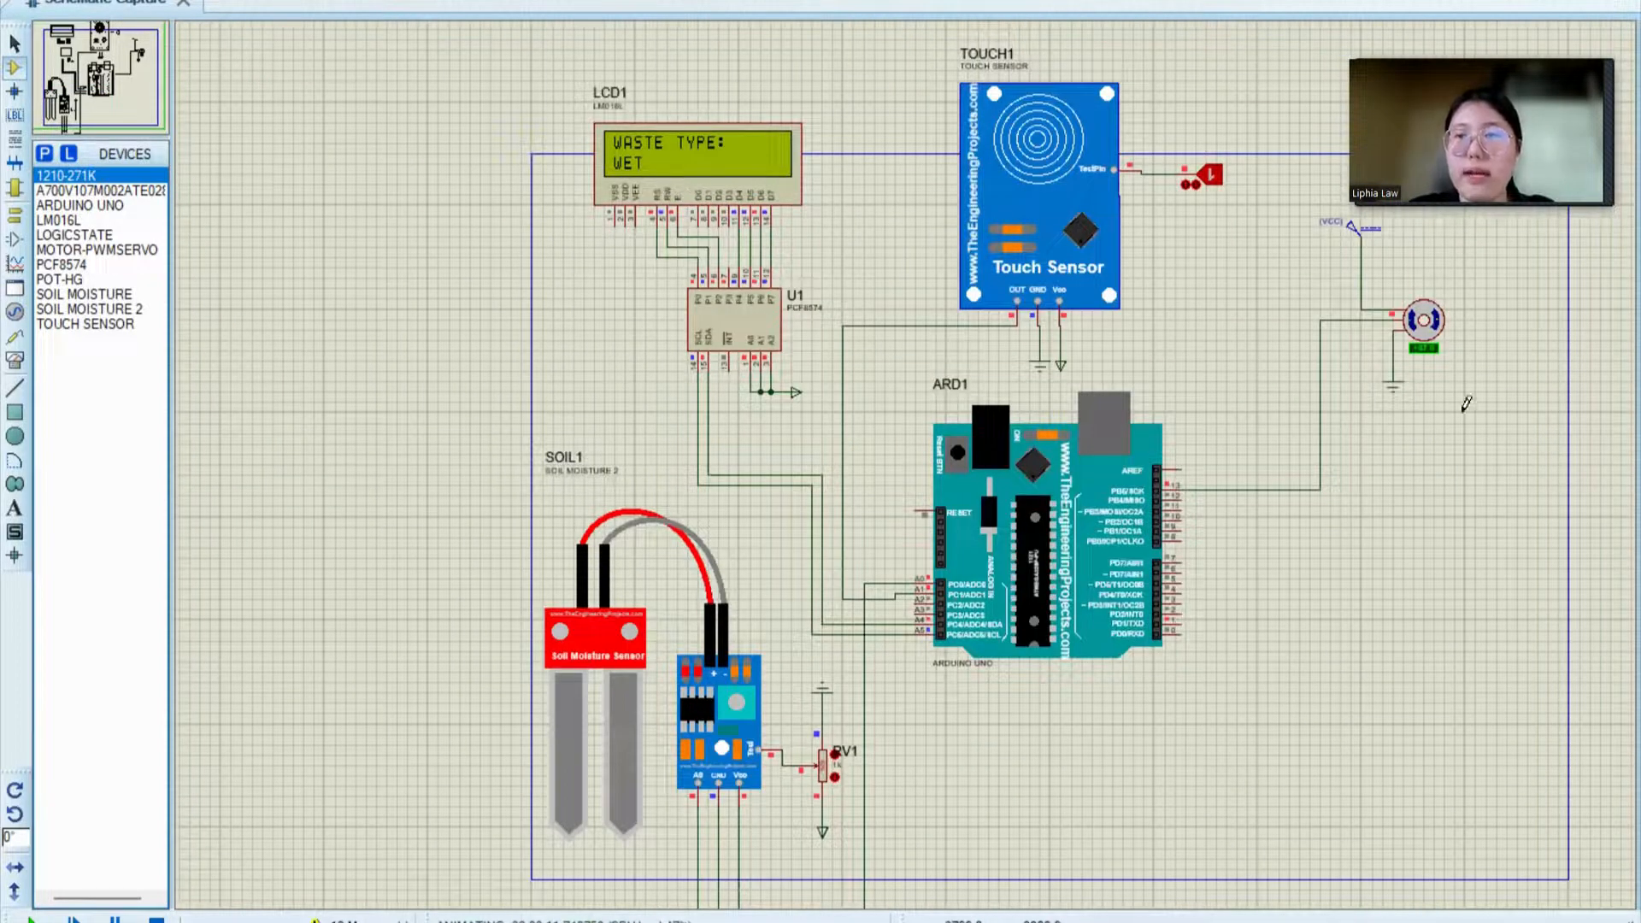
pyautogui.moveTo(957, 410)
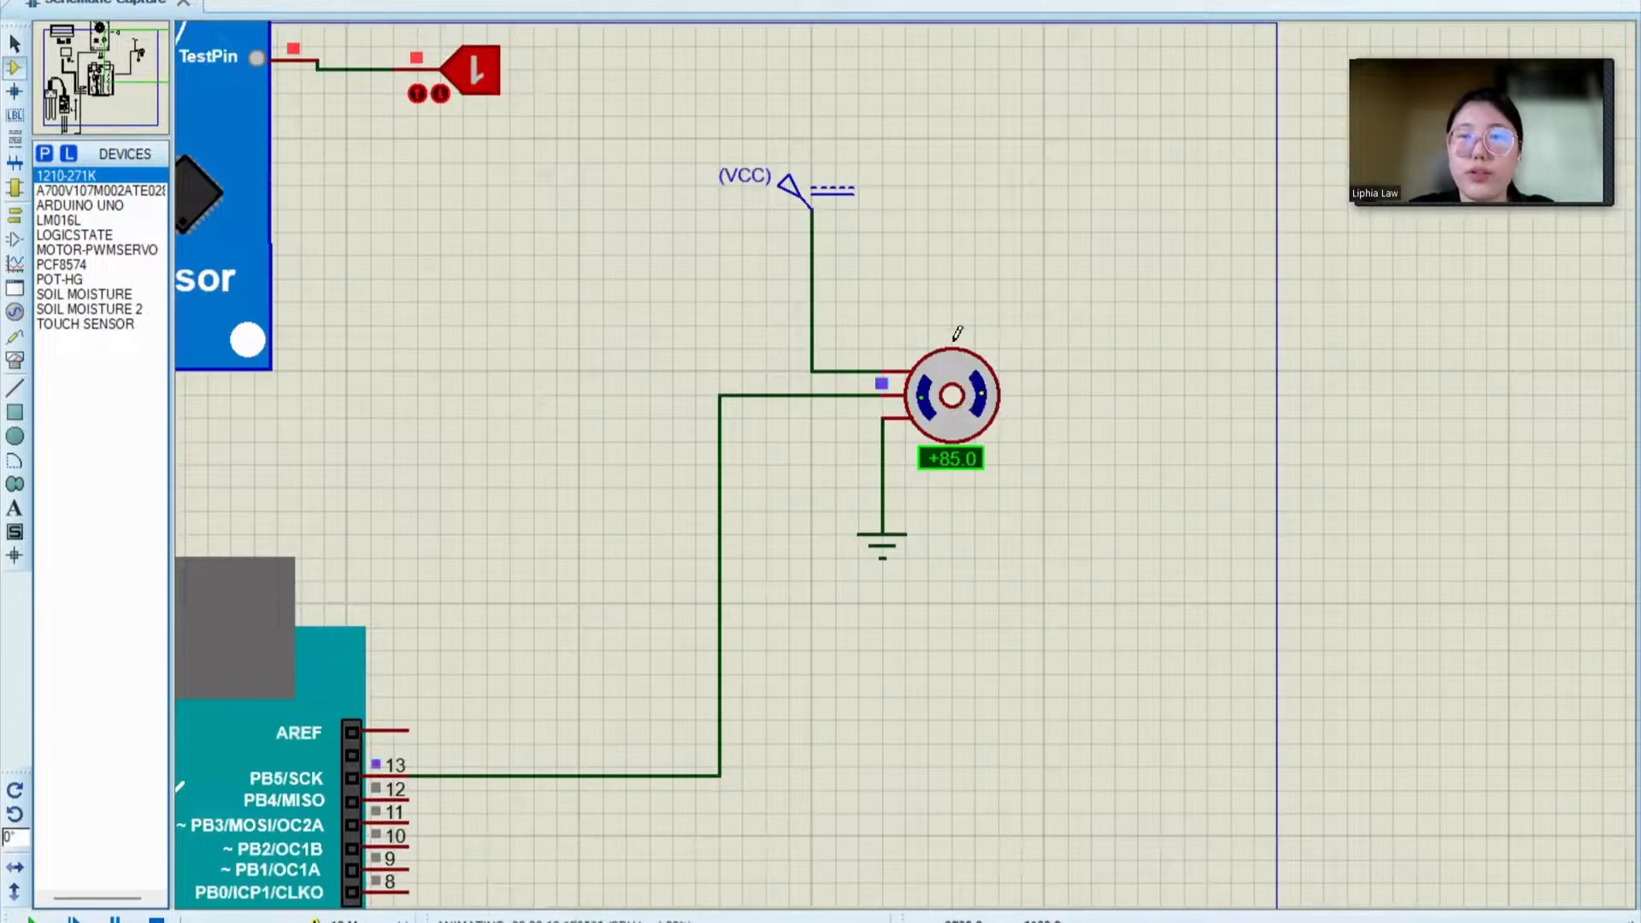
pyautogui.moveTo(1005, 377)
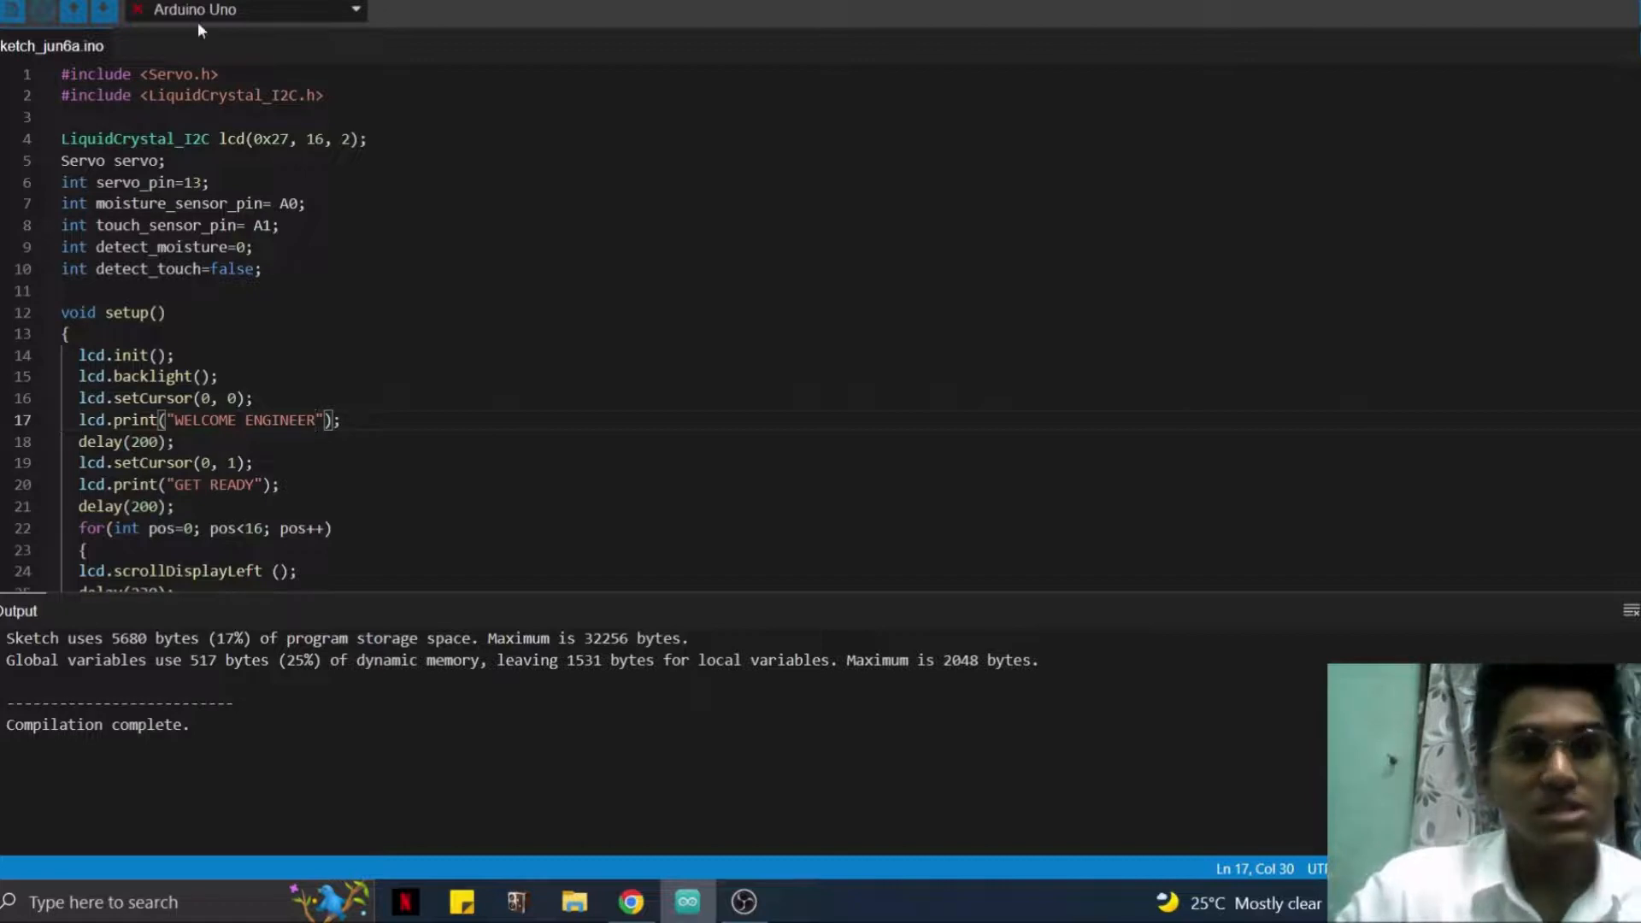
pyautogui.moveTo(200, 48)
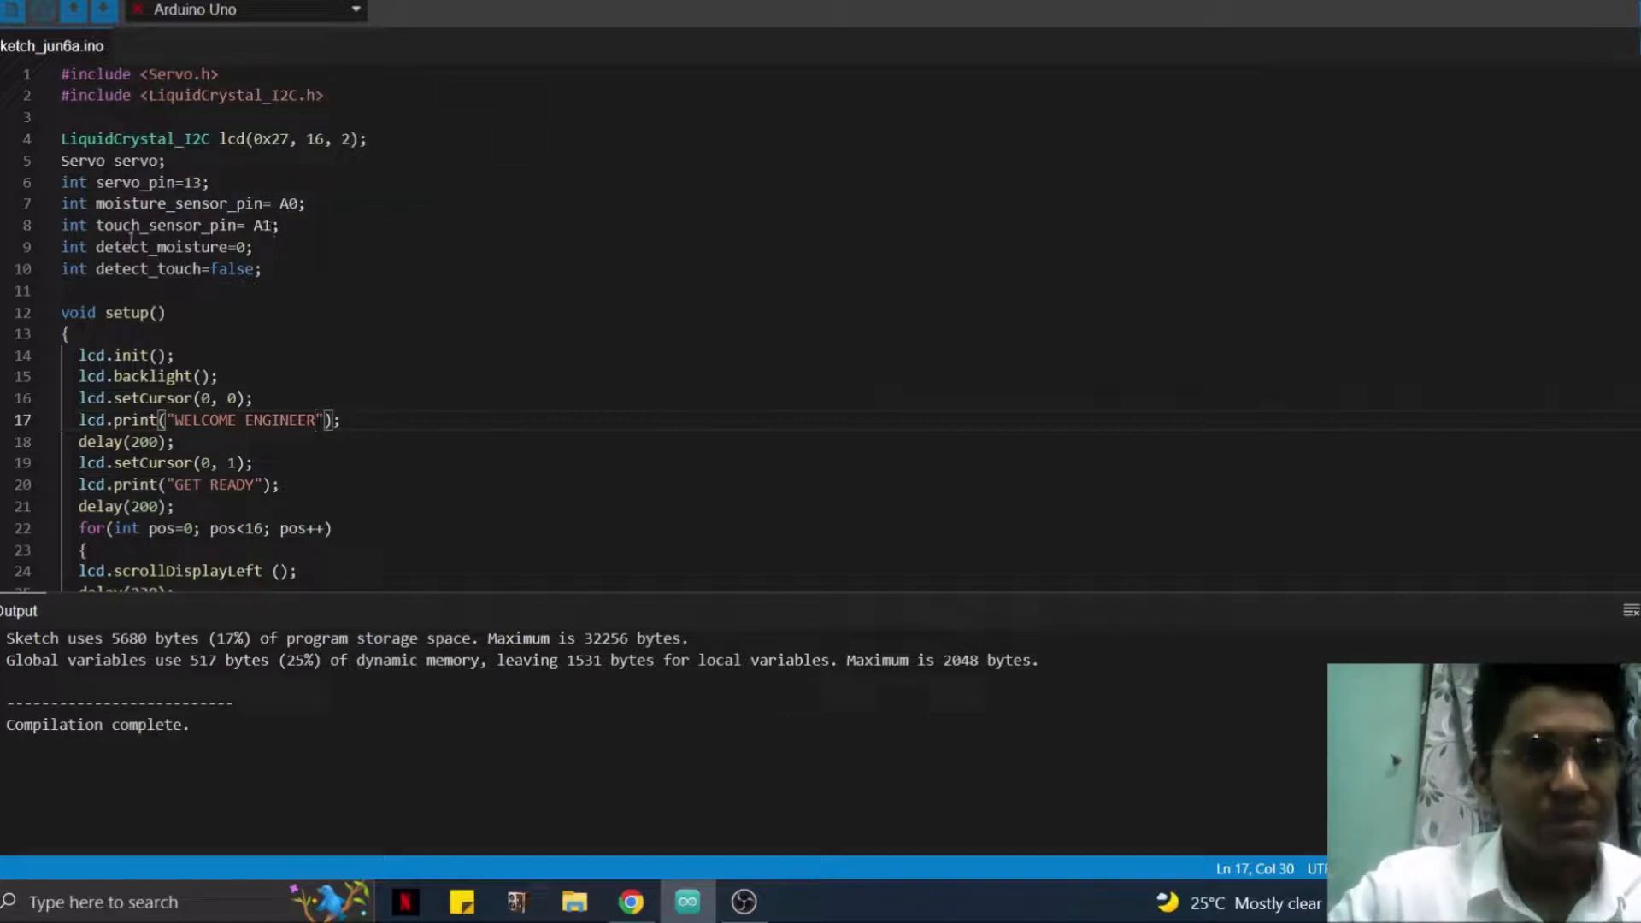
pyautogui.moveTo(167, 247)
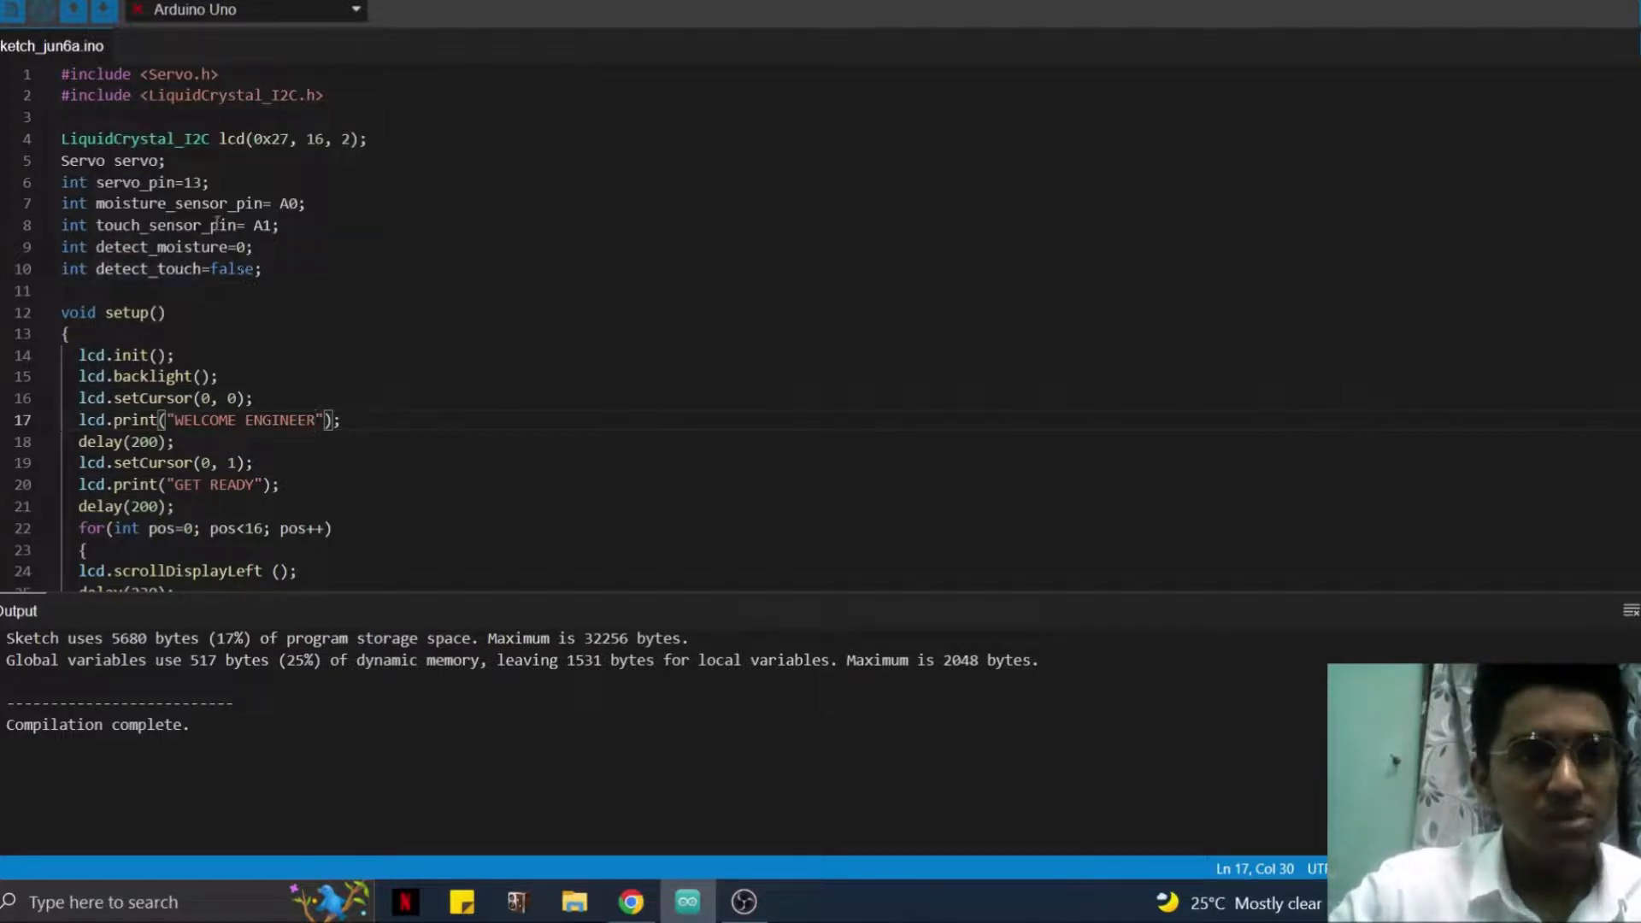
pyautogui.scroll(-3)
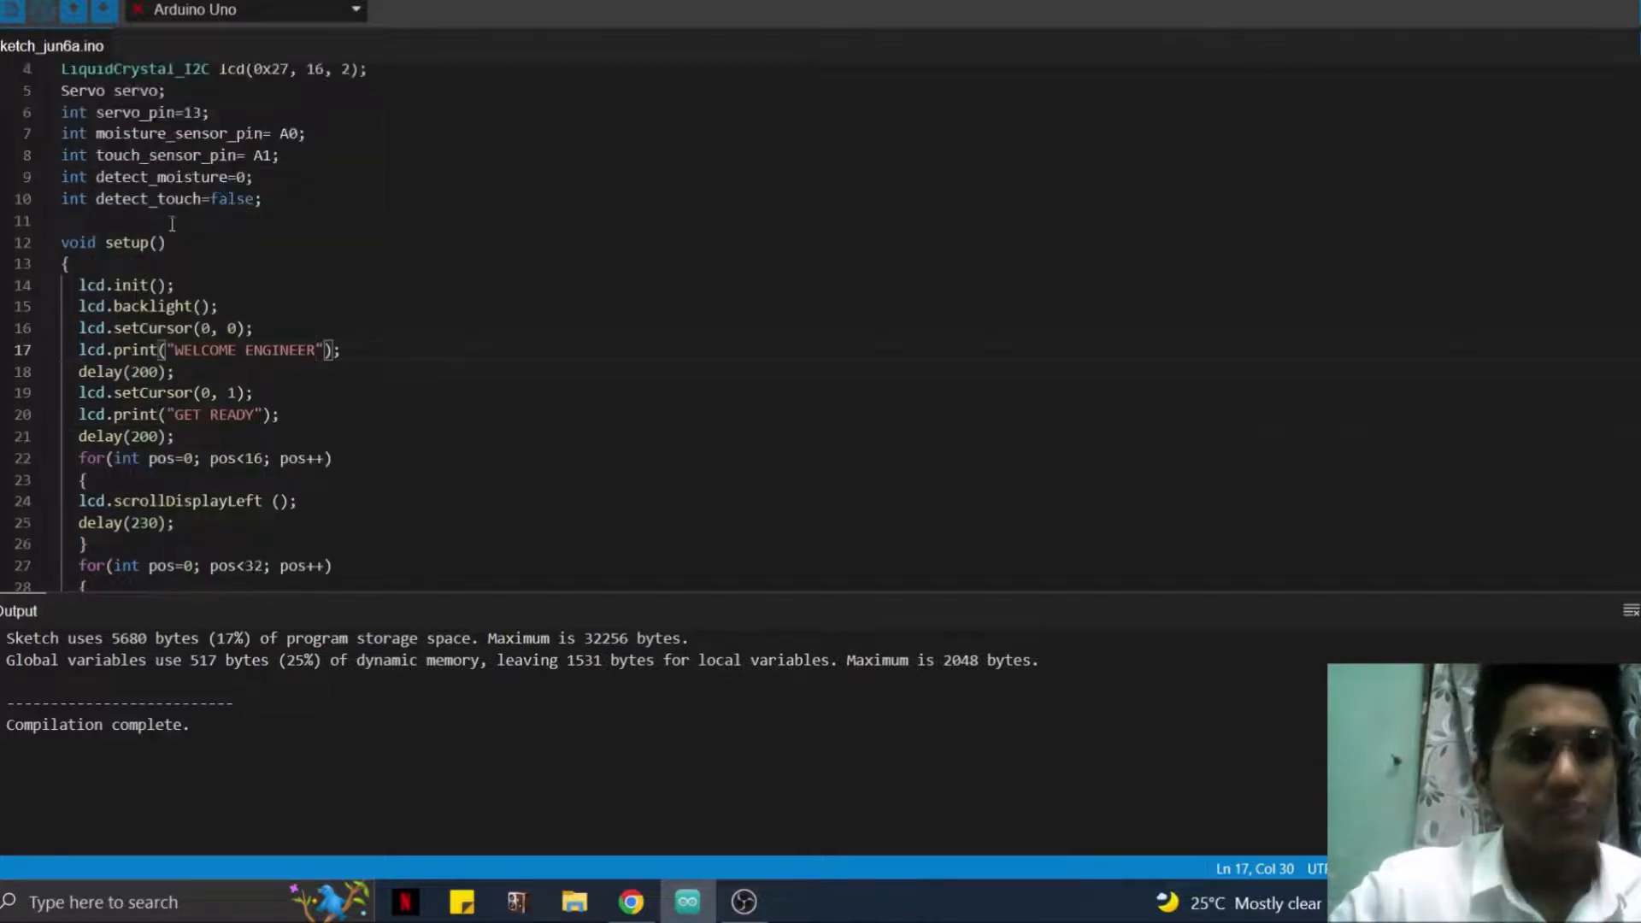
pyautogui.scroll(-3)
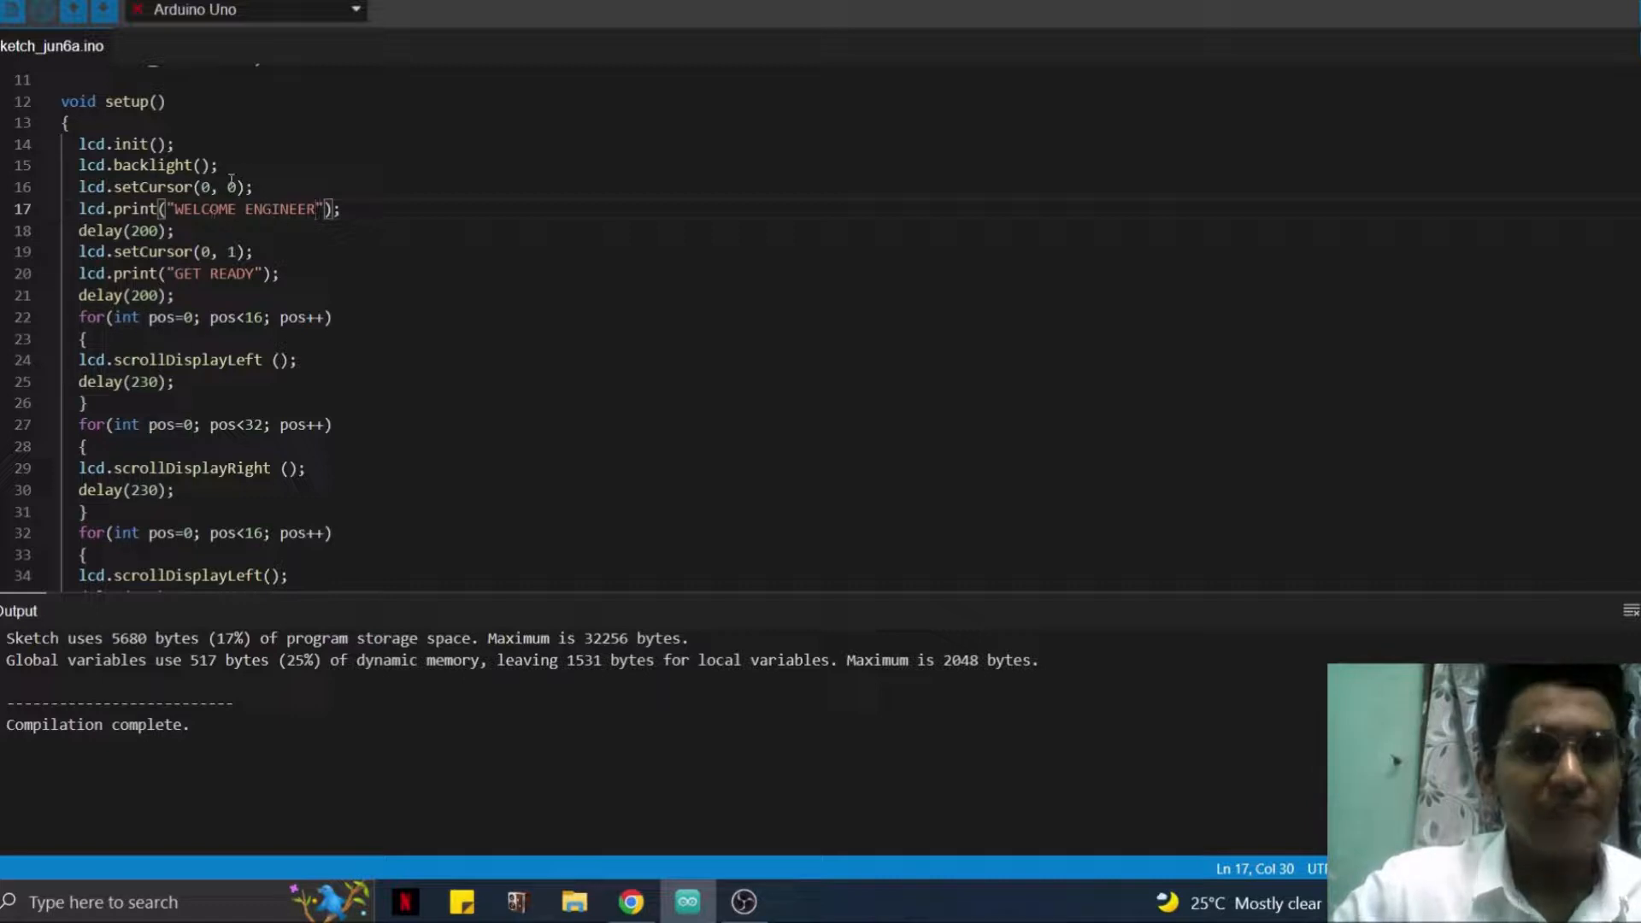
pyautogui.moveTo(104, 230)
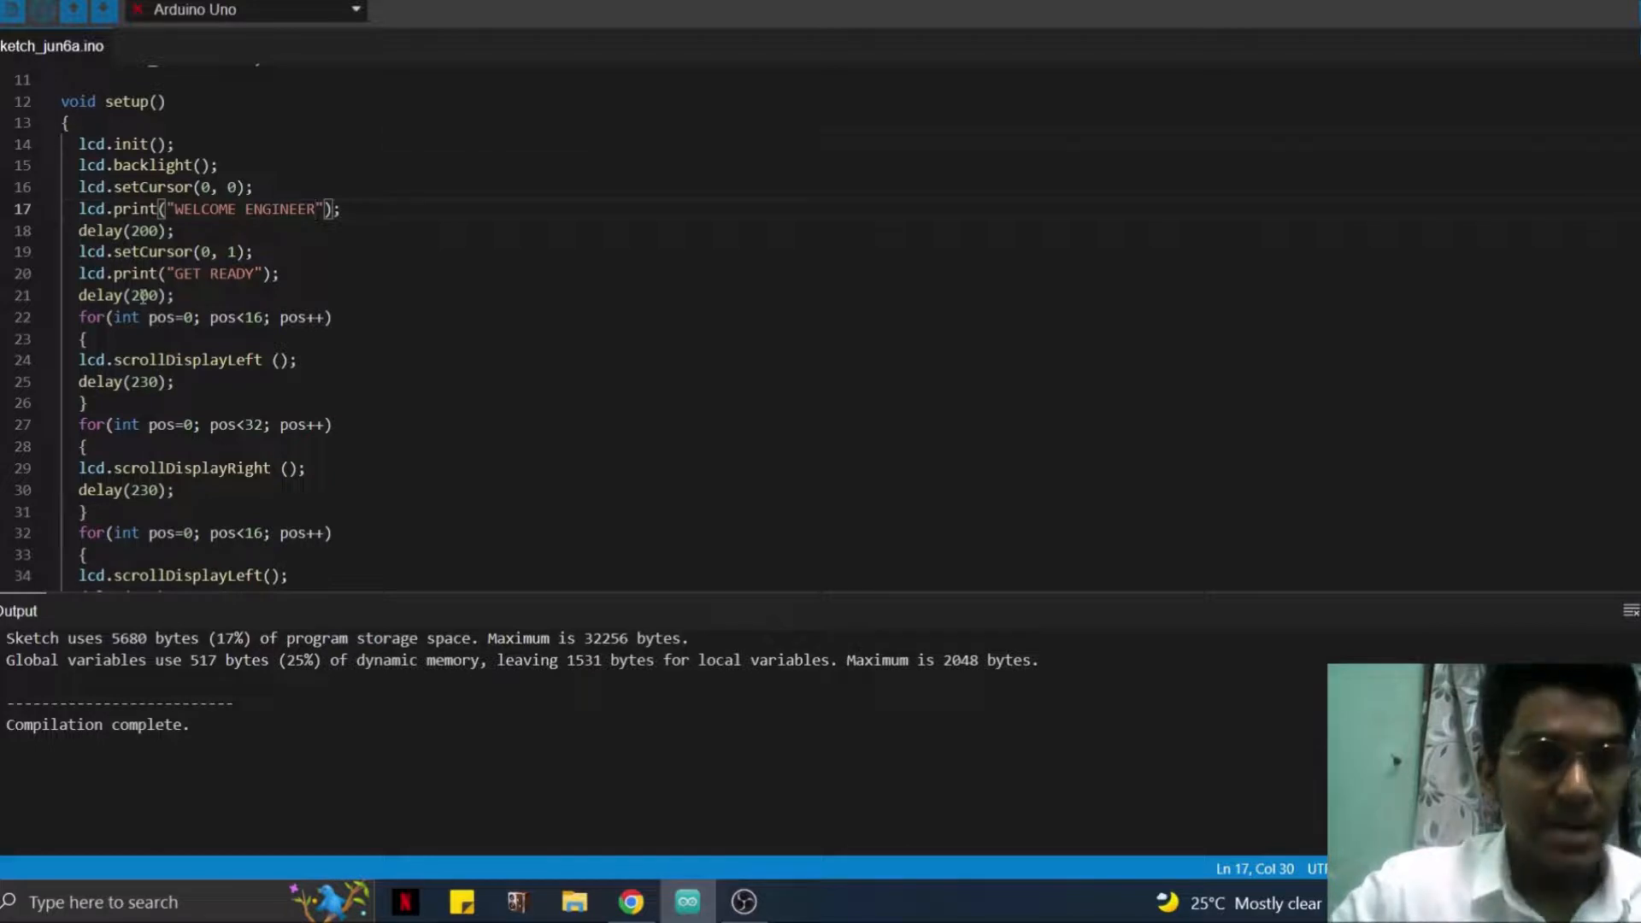
pyautogui.scroll(-3)
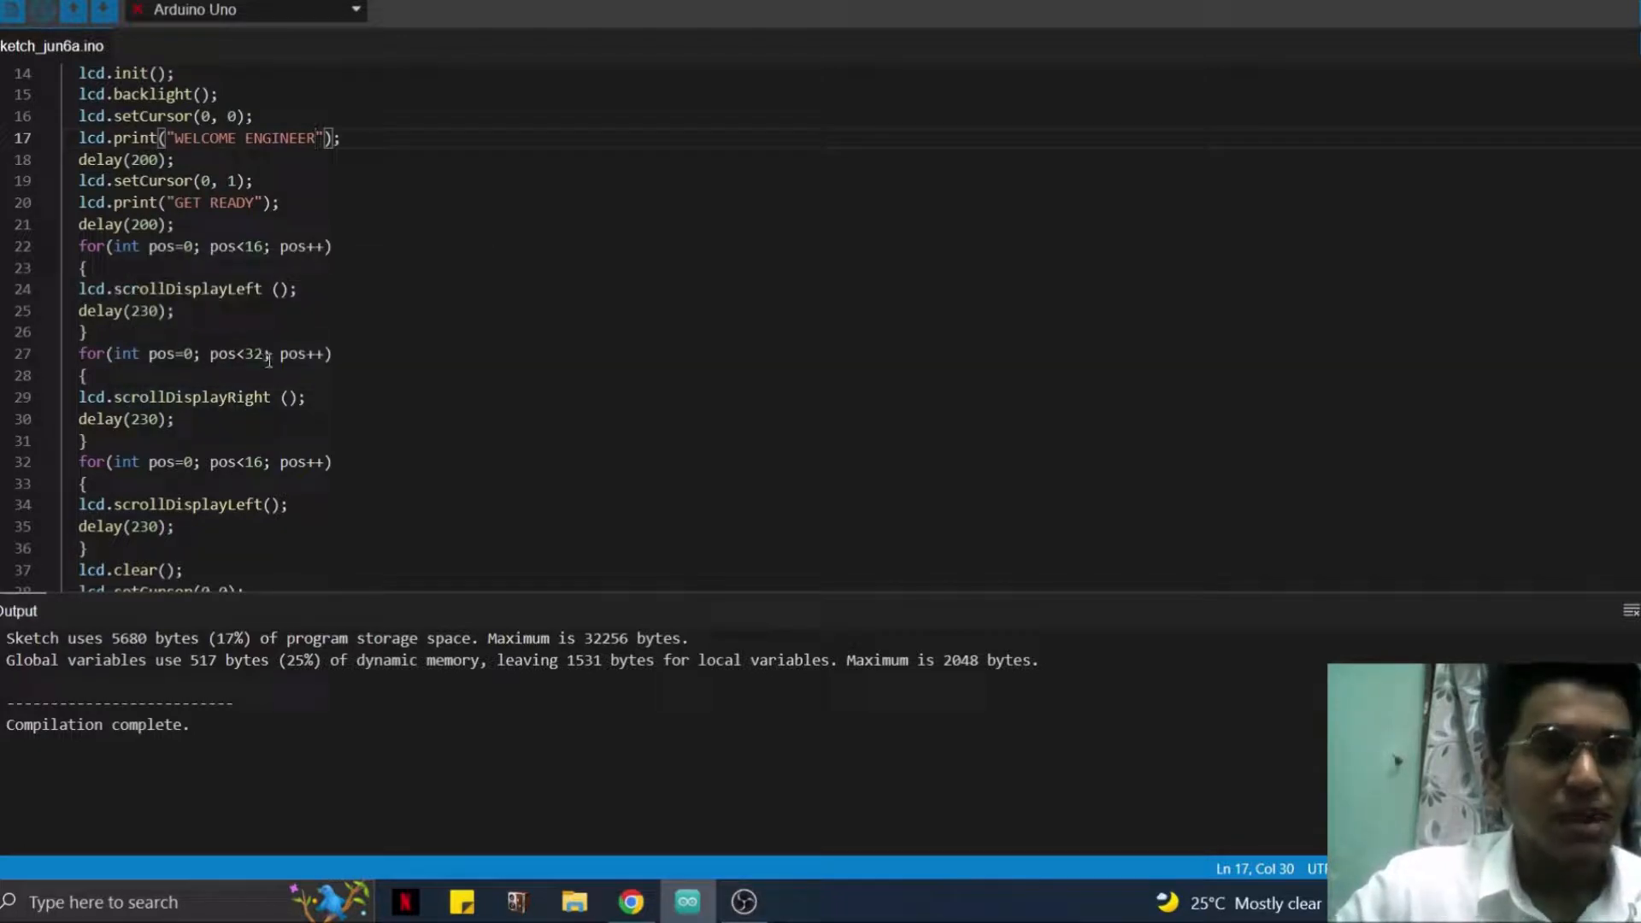
pyautogui.moveTo(178, 246)
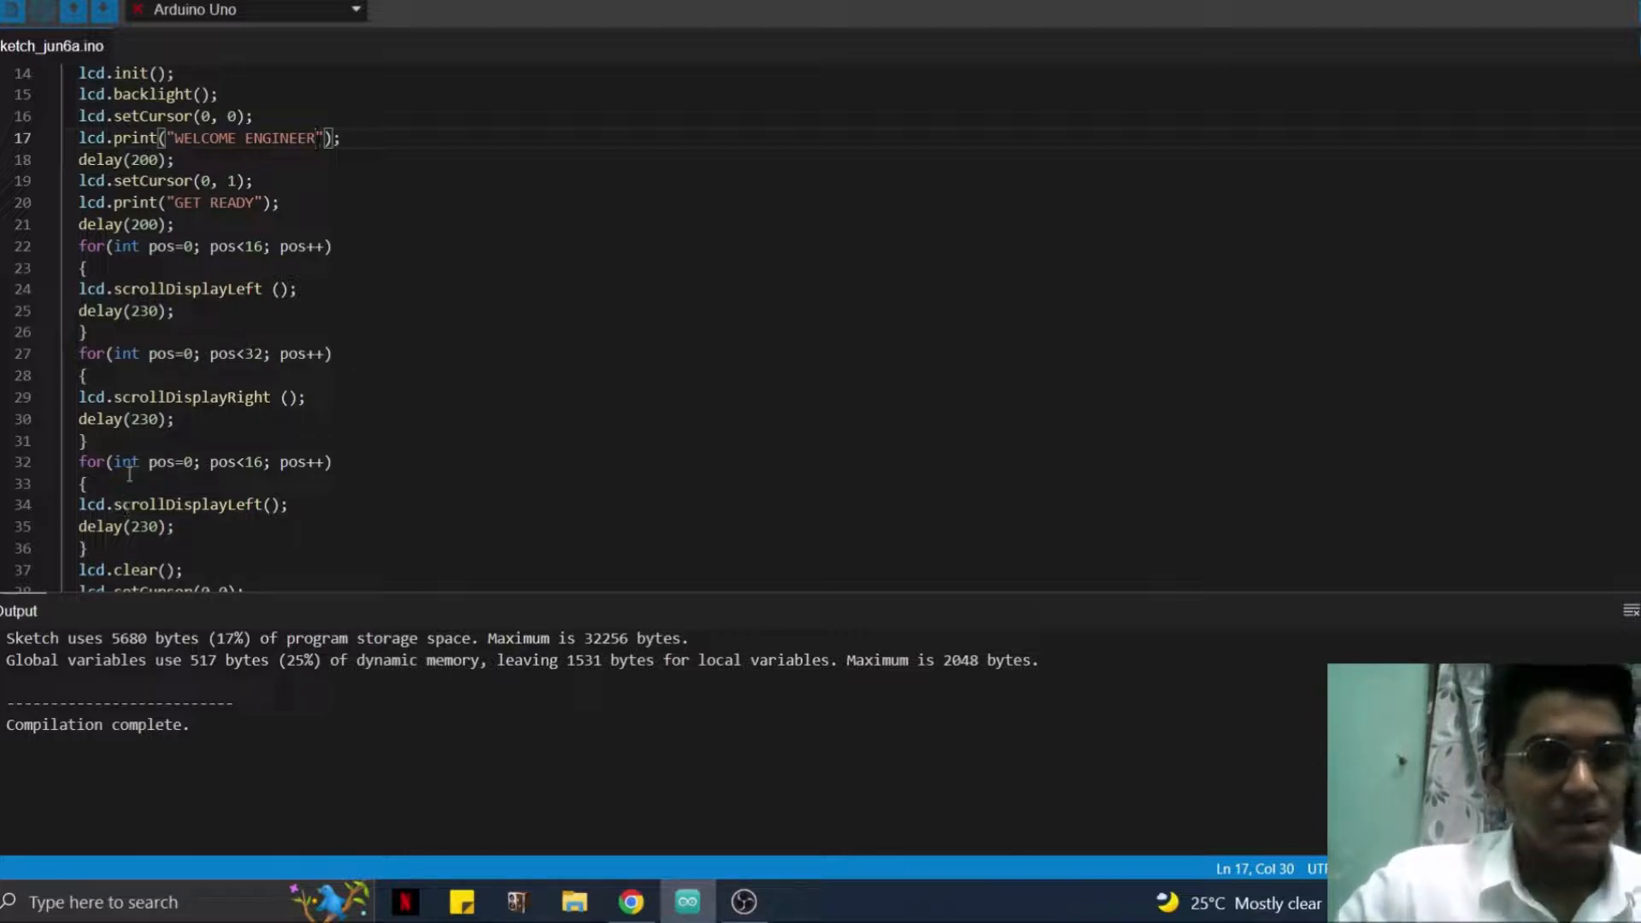
pyautogui.scroll(-3)
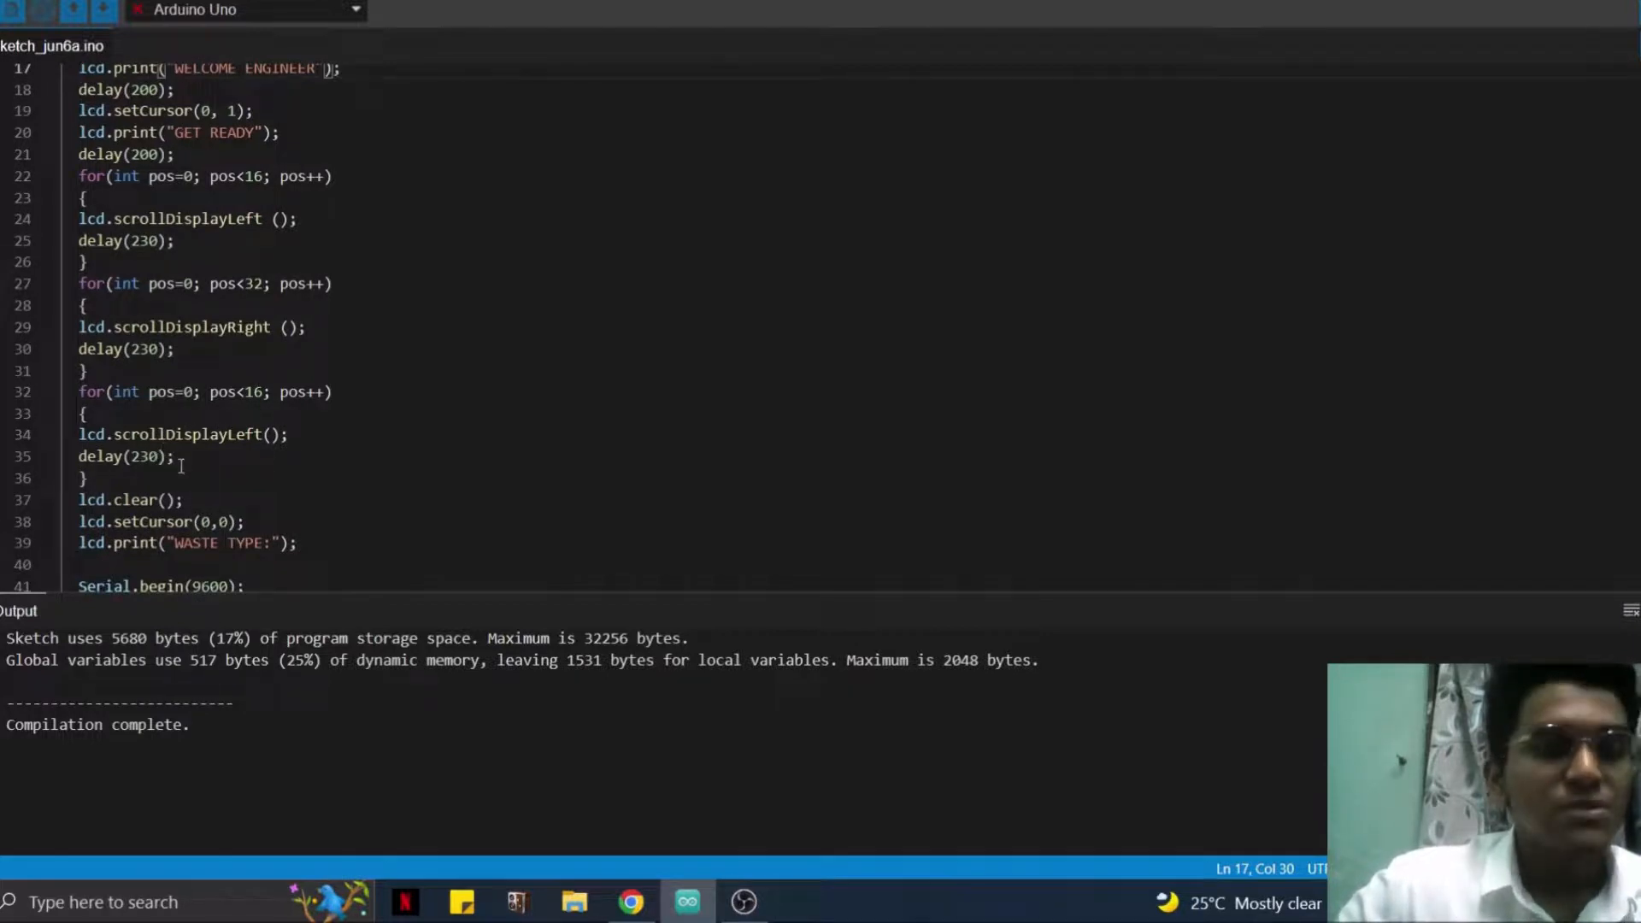
pyautogui.scroll(-3)
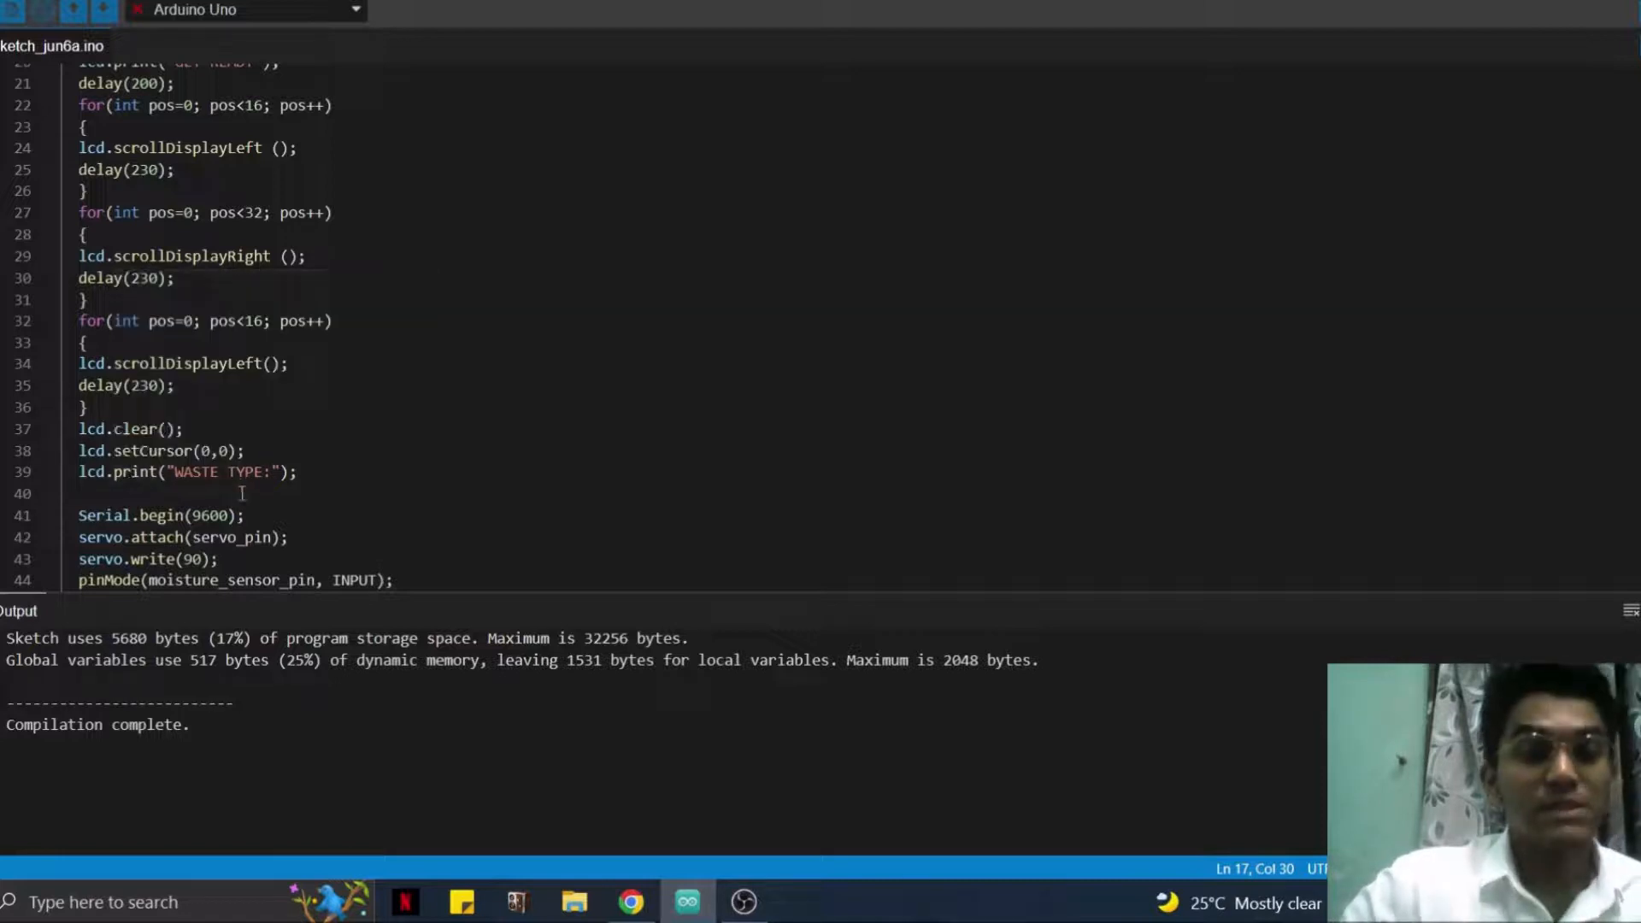
pyautogui.moveTo(452, 463)
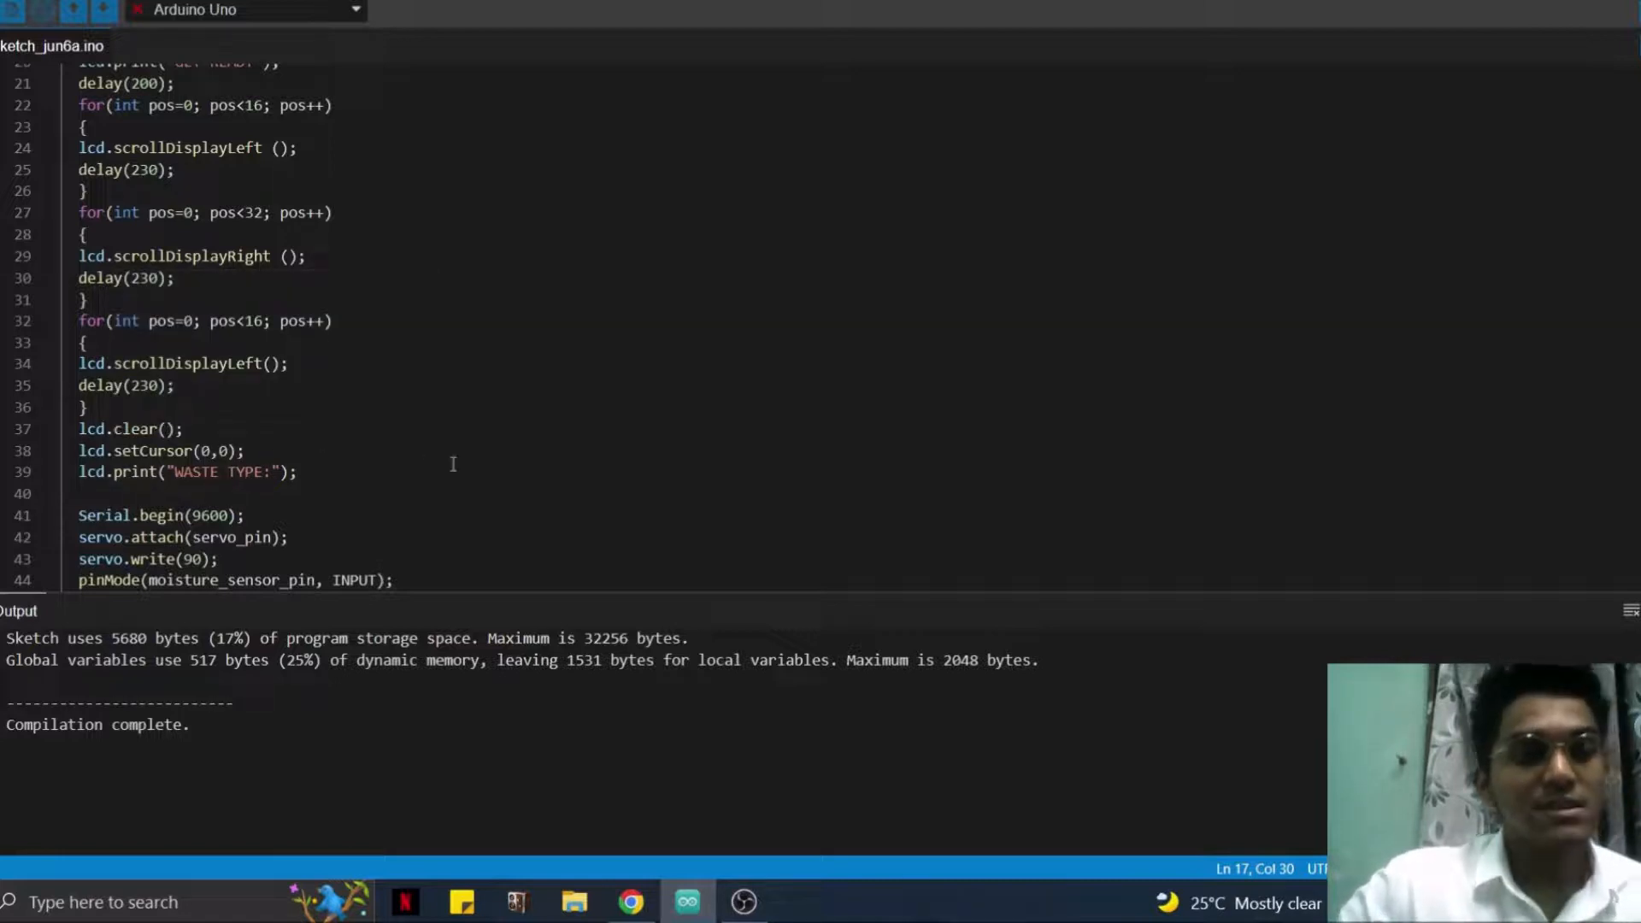
pyautogui.scroll(-3)
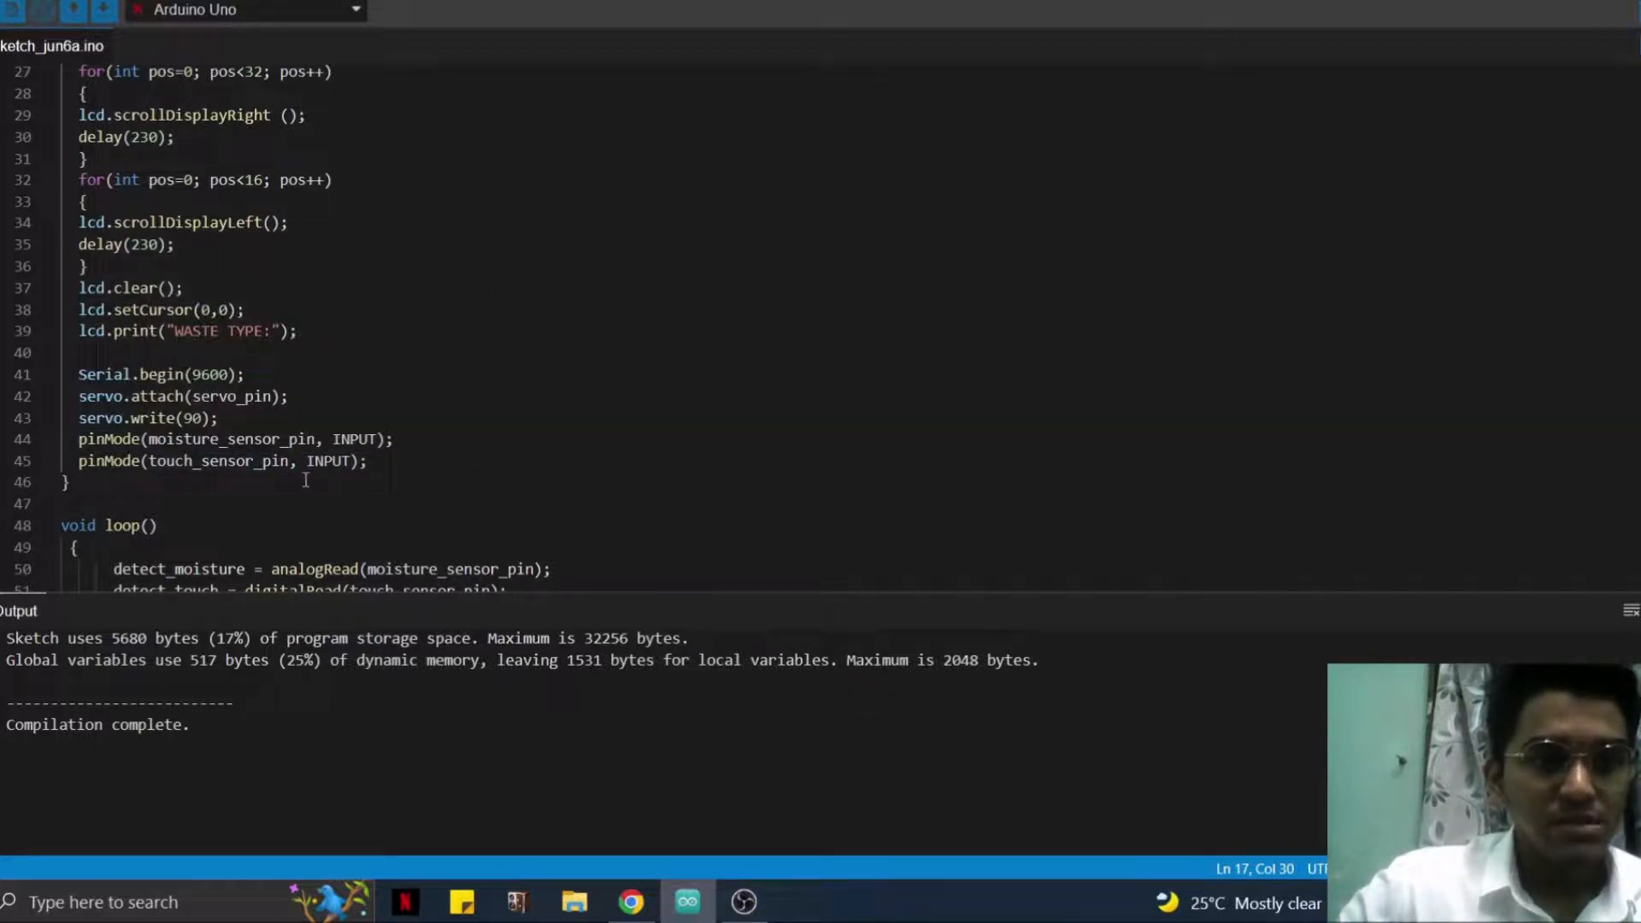
pyautogui.scroll(-3)
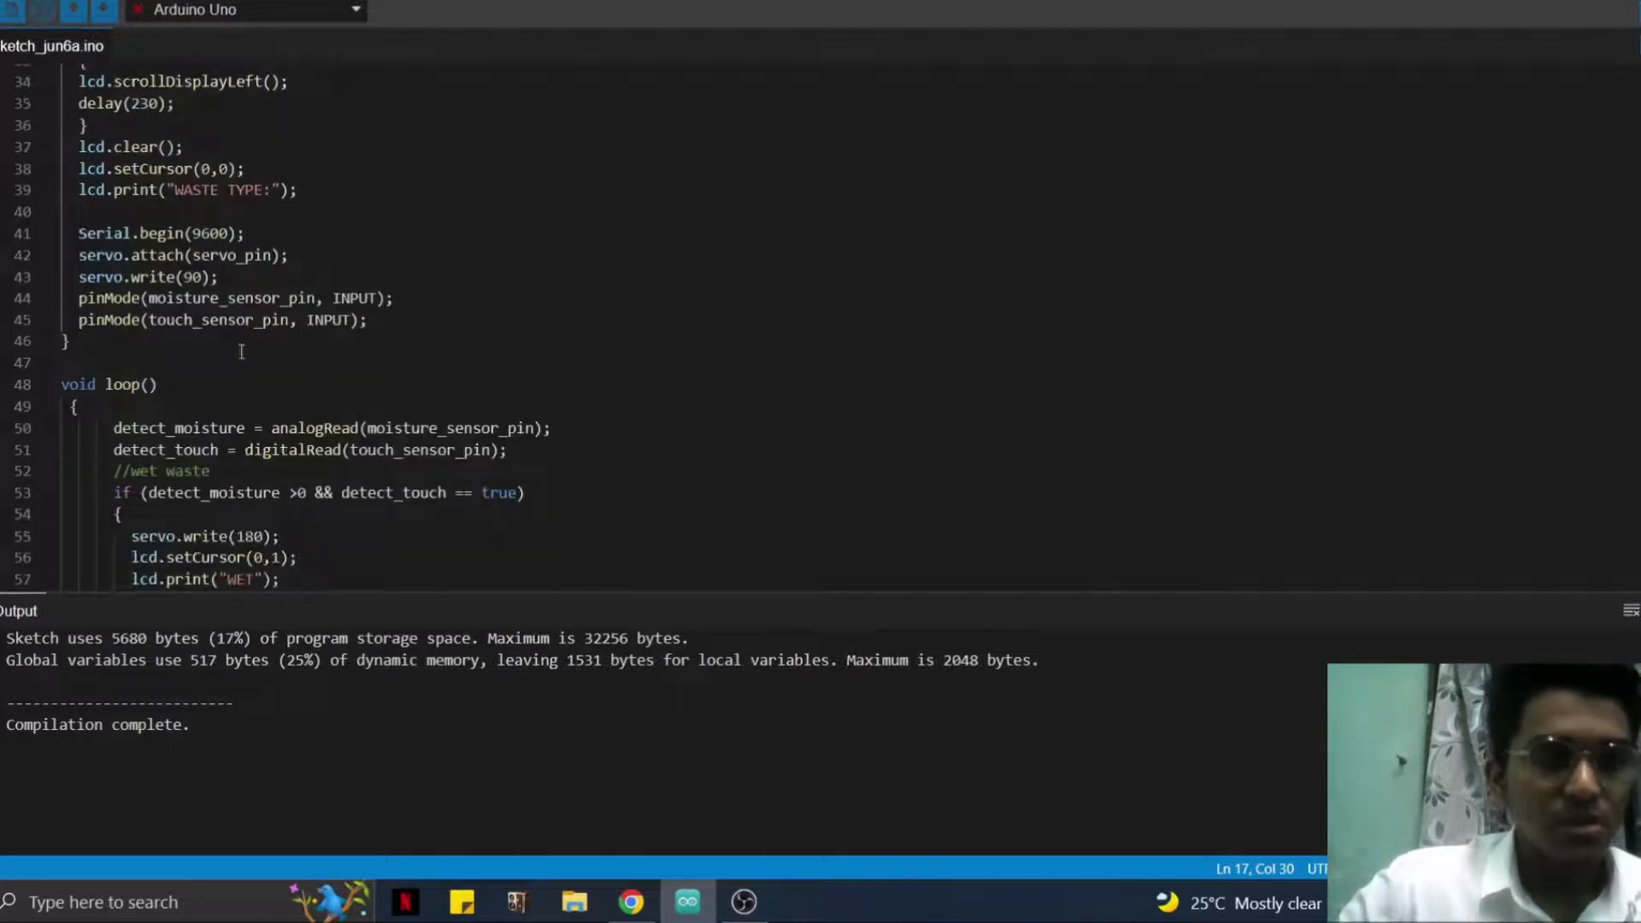
pyautogui.scroll(-3)
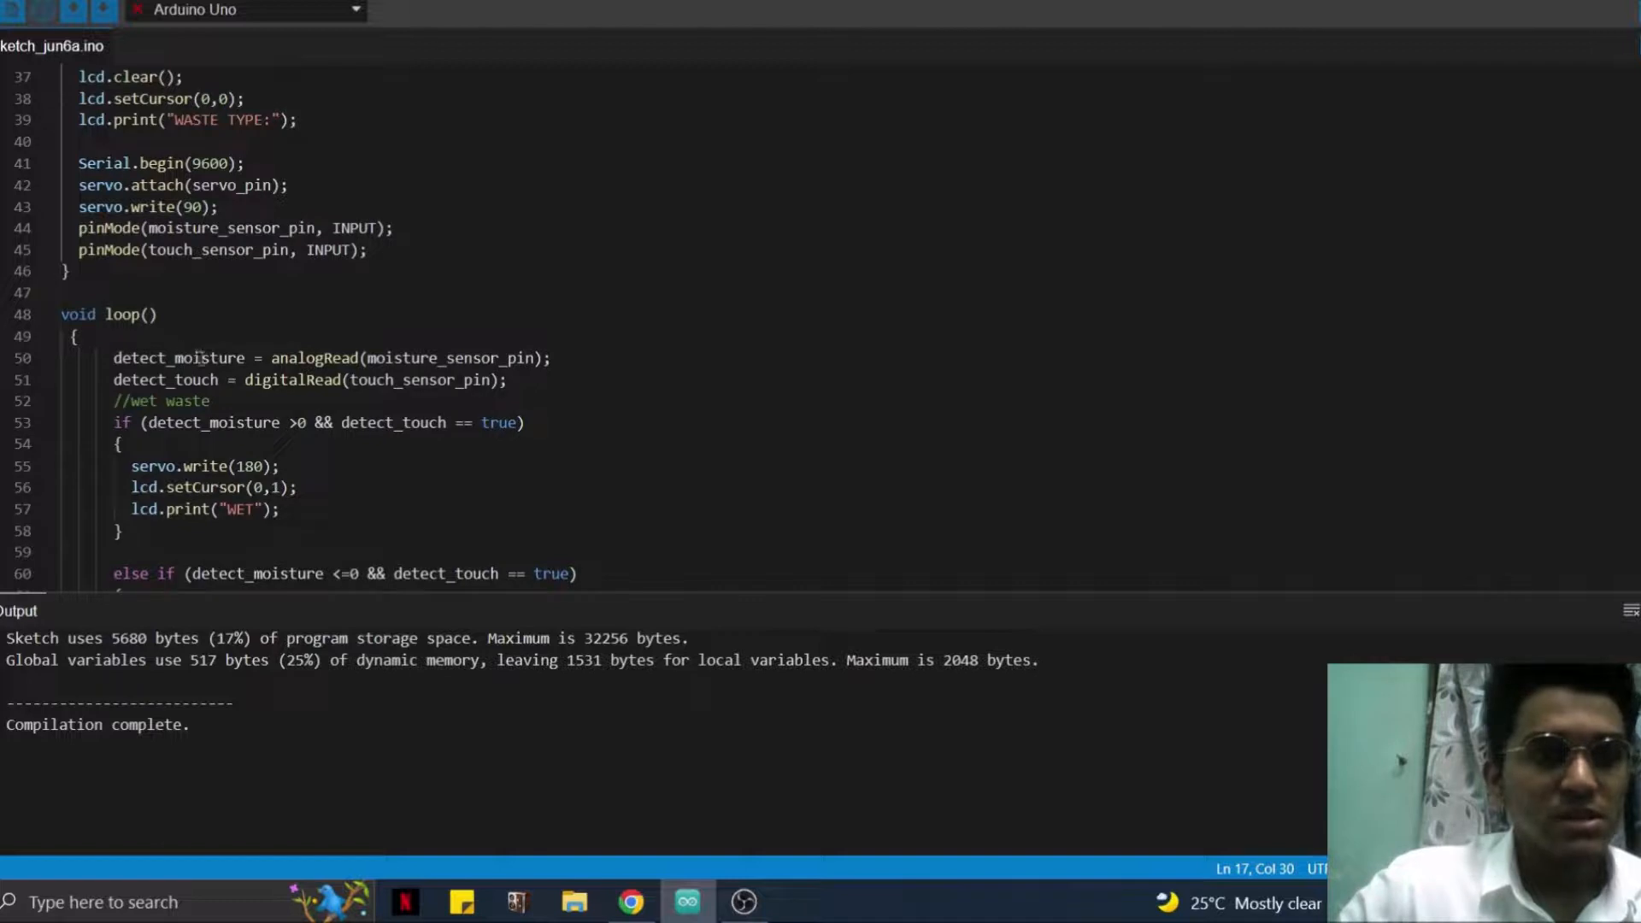
pyautogui.moveTo(164, 379)
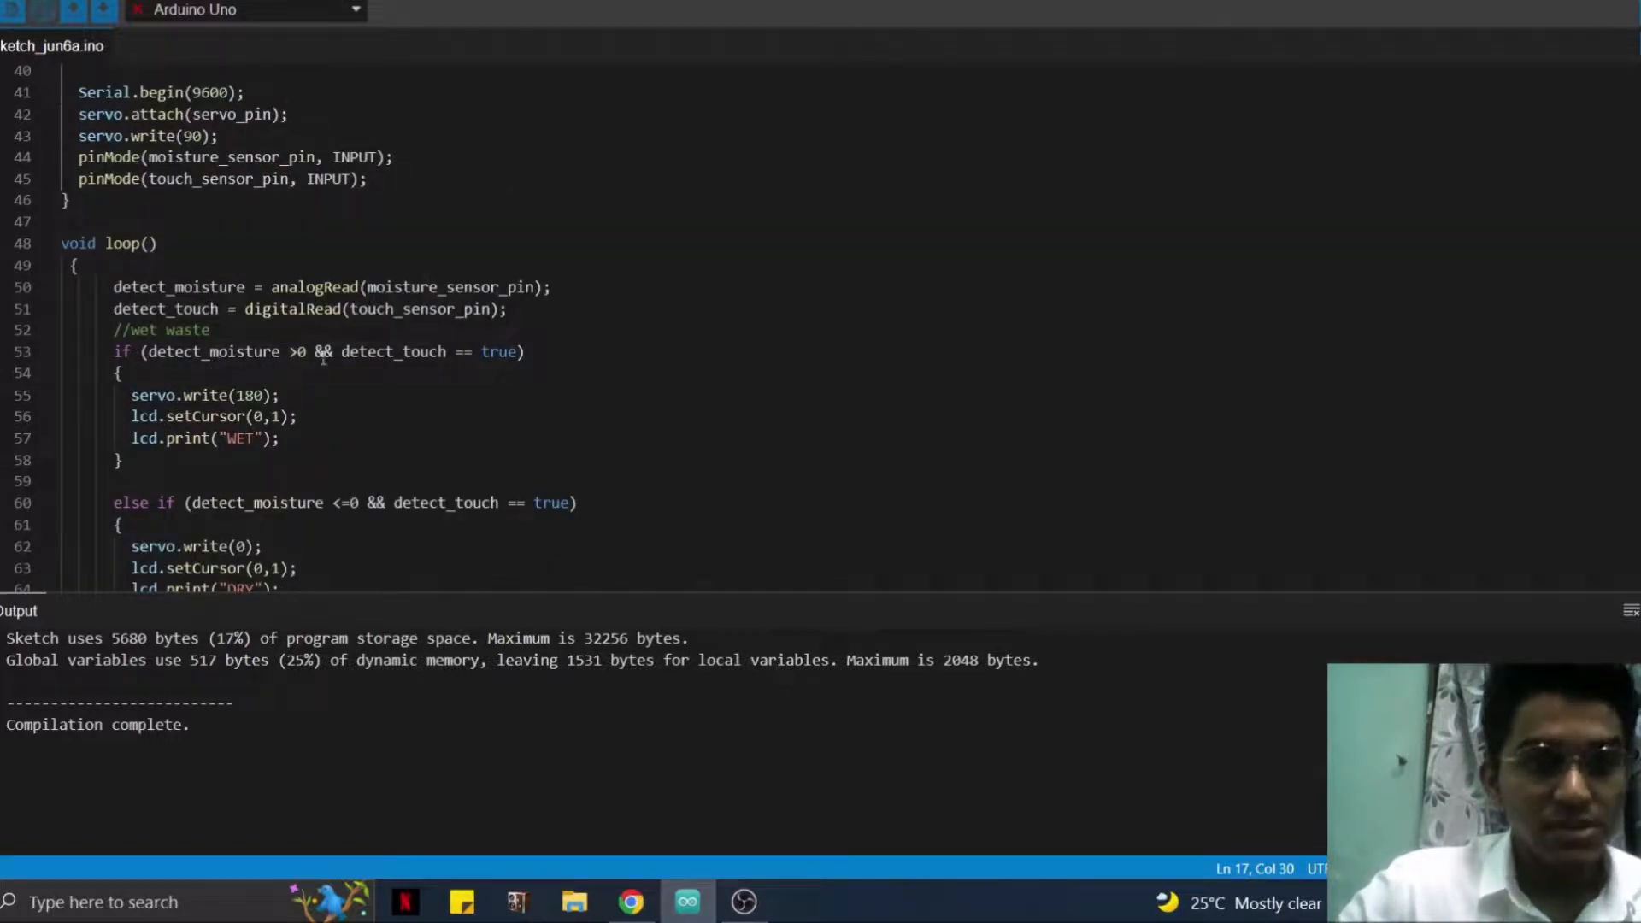
pyautogui.moveTo(480, 377)
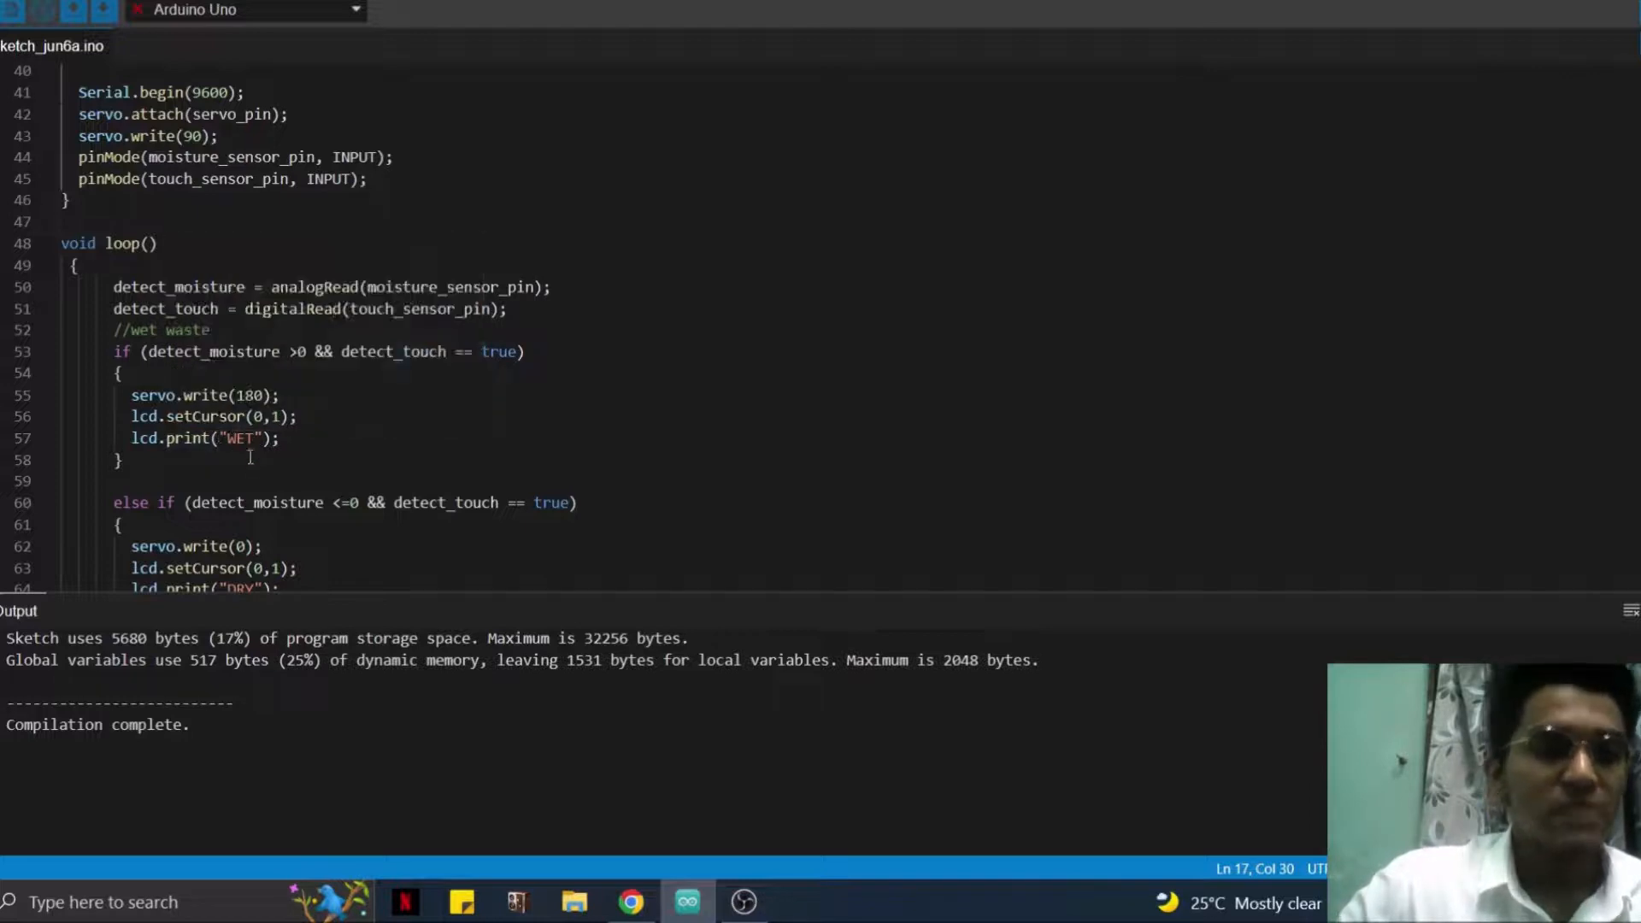
pyautogui.scroll(-3)
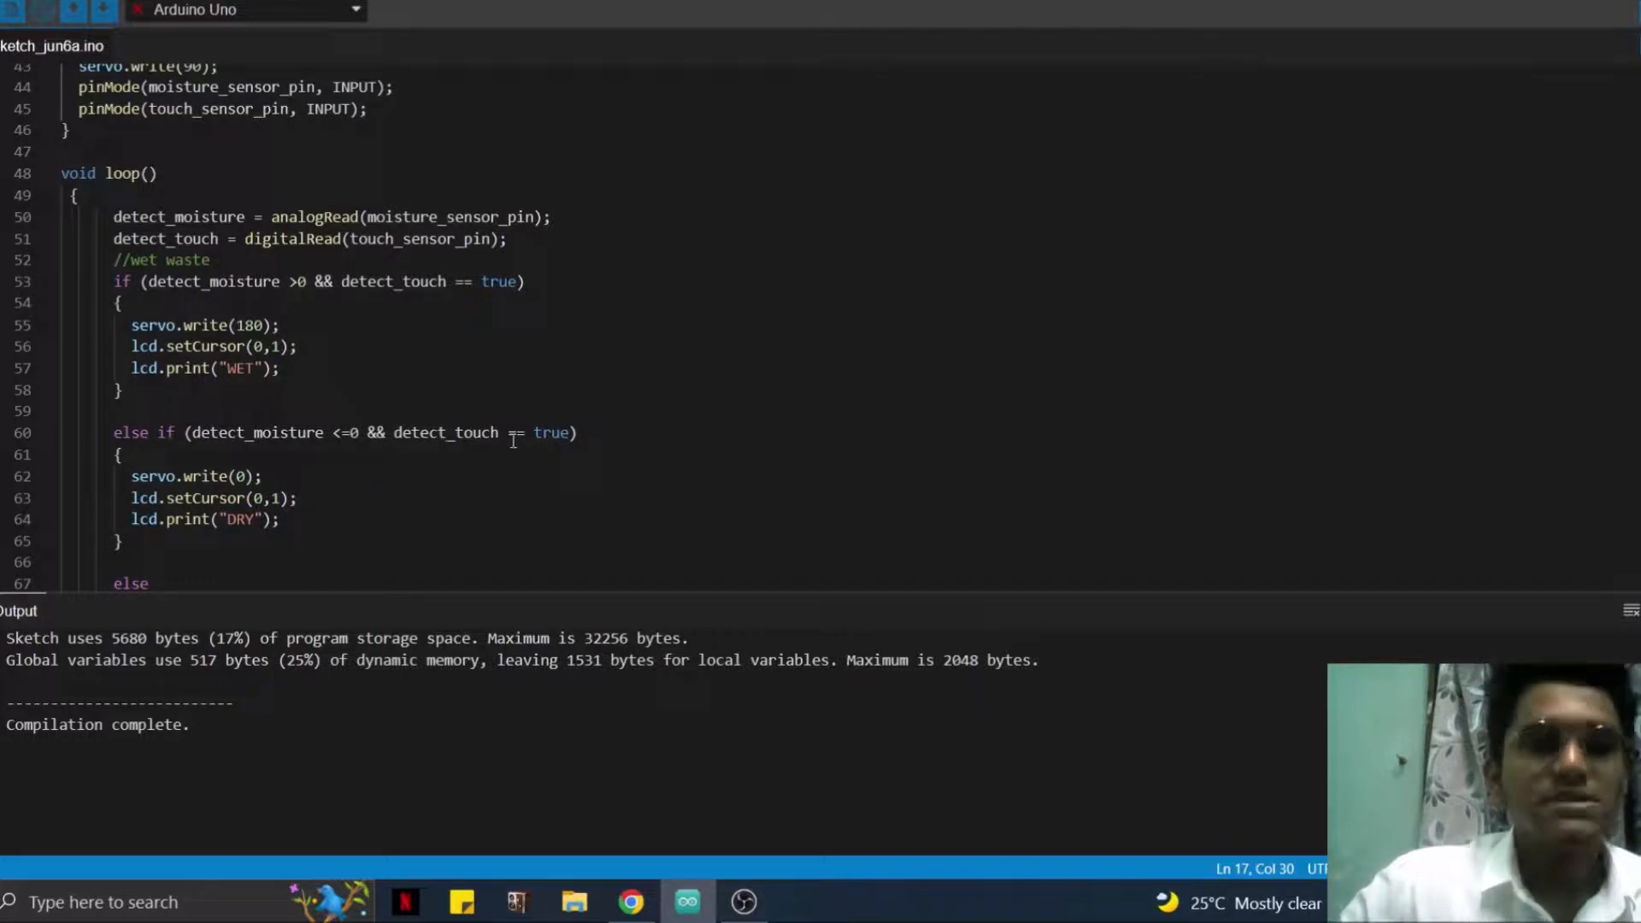
pyautogui.scroll(-3)
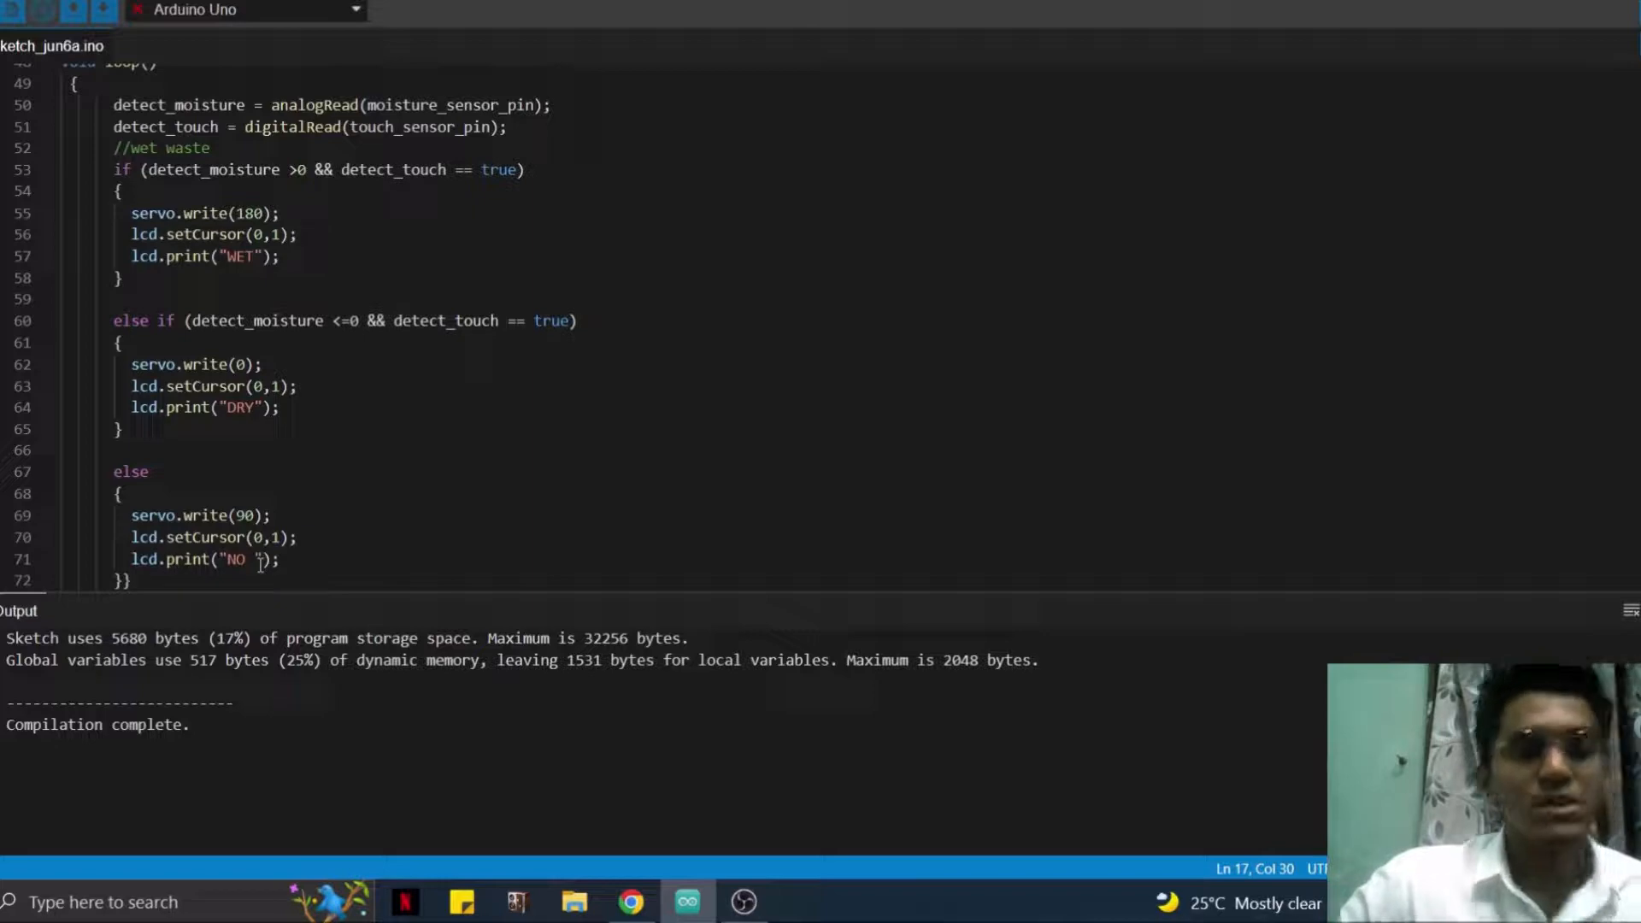
pyautogui.moveTo(390, 533)
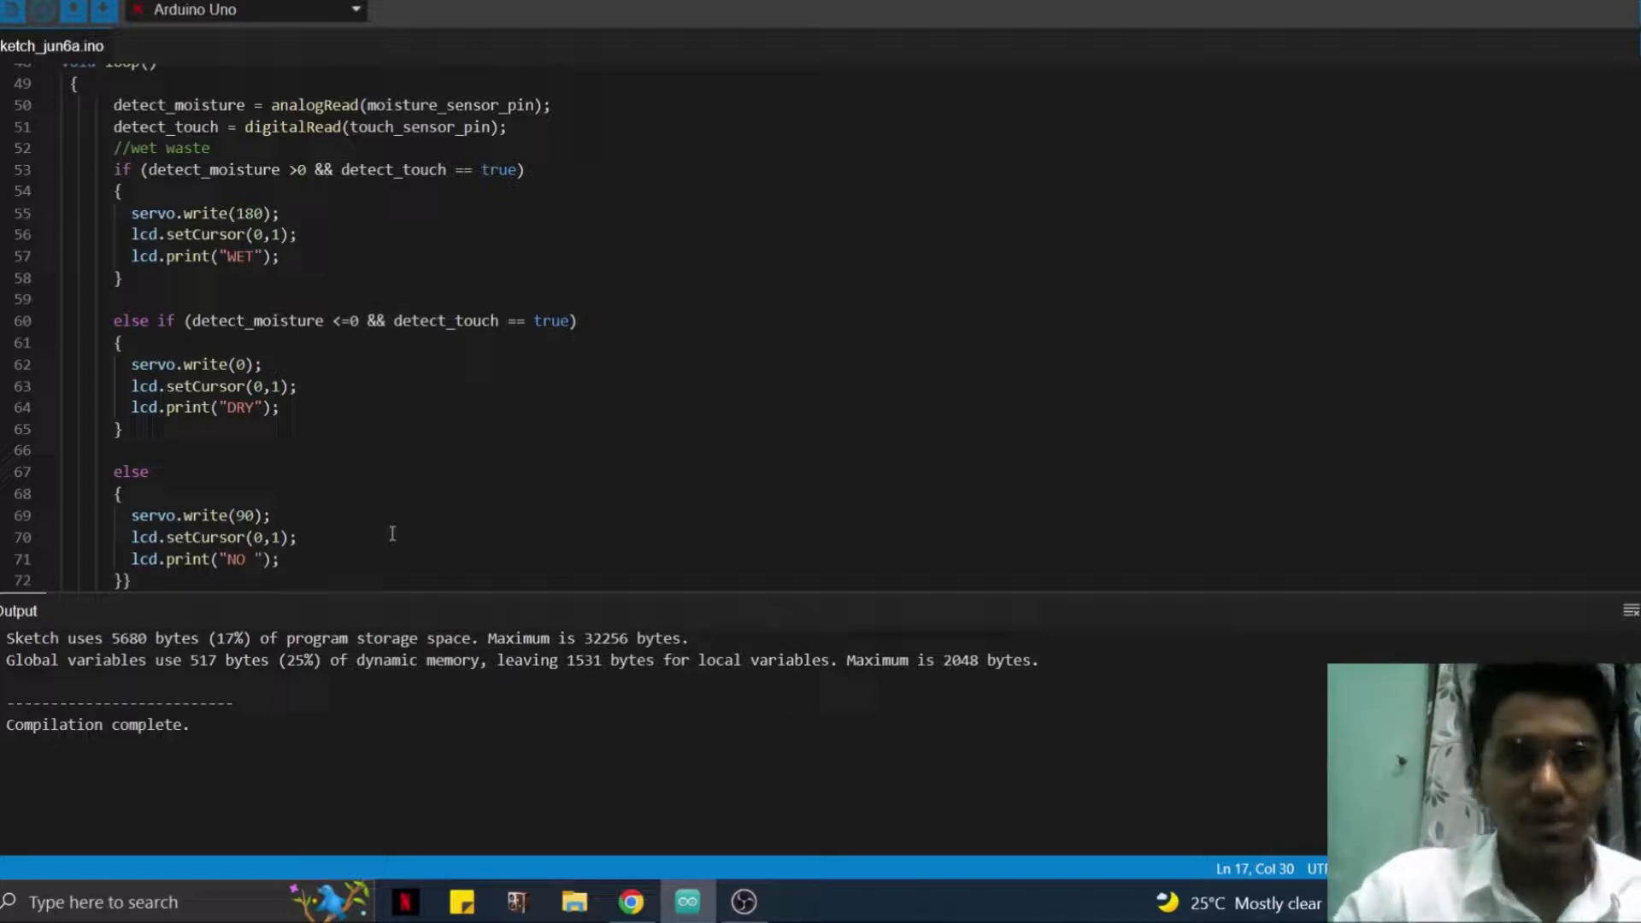